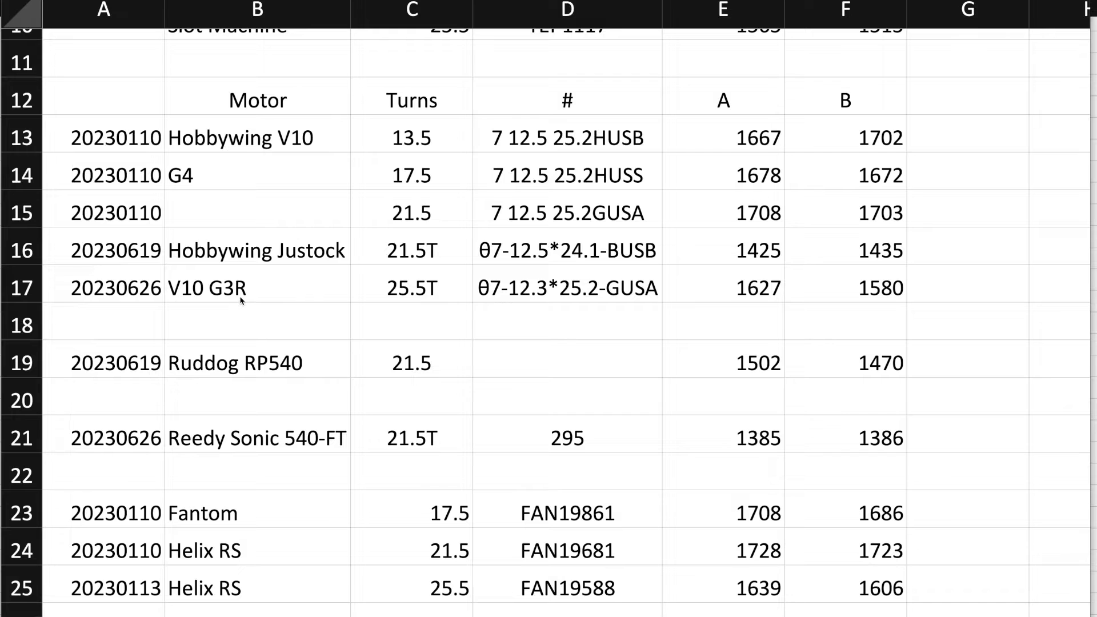
mouse_move(414, 299)
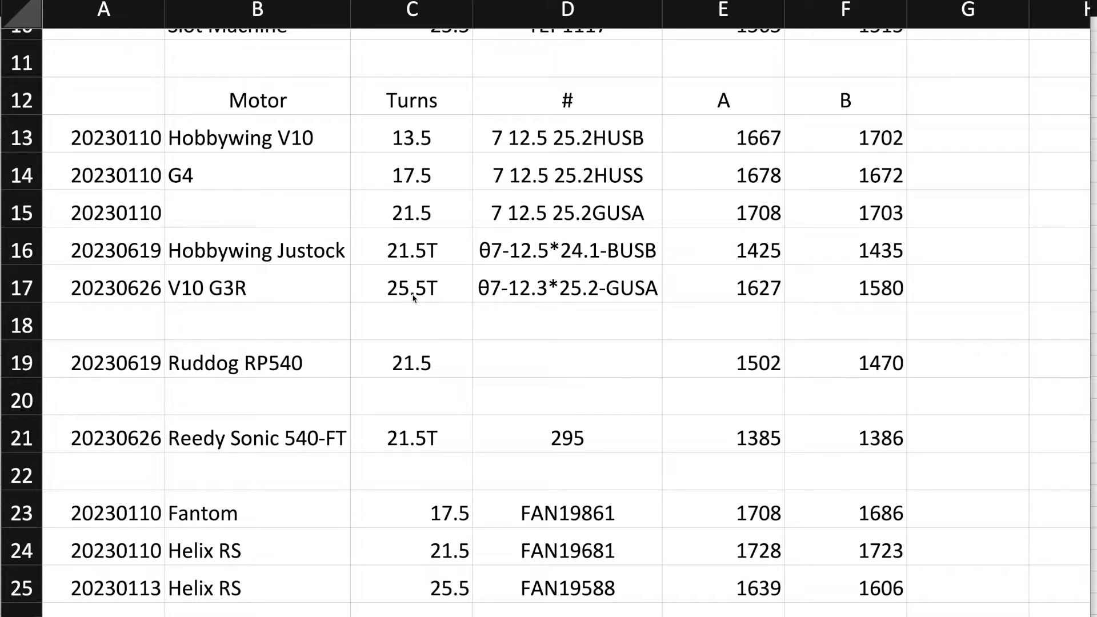
mouse_move(491, 297)
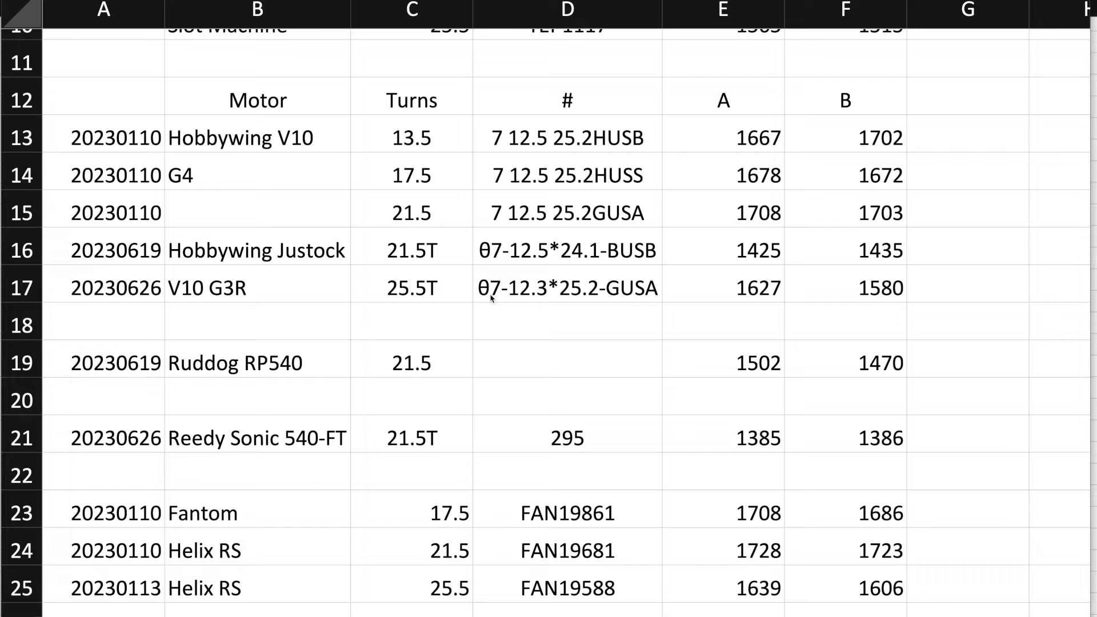
mouse_move(749, 303)
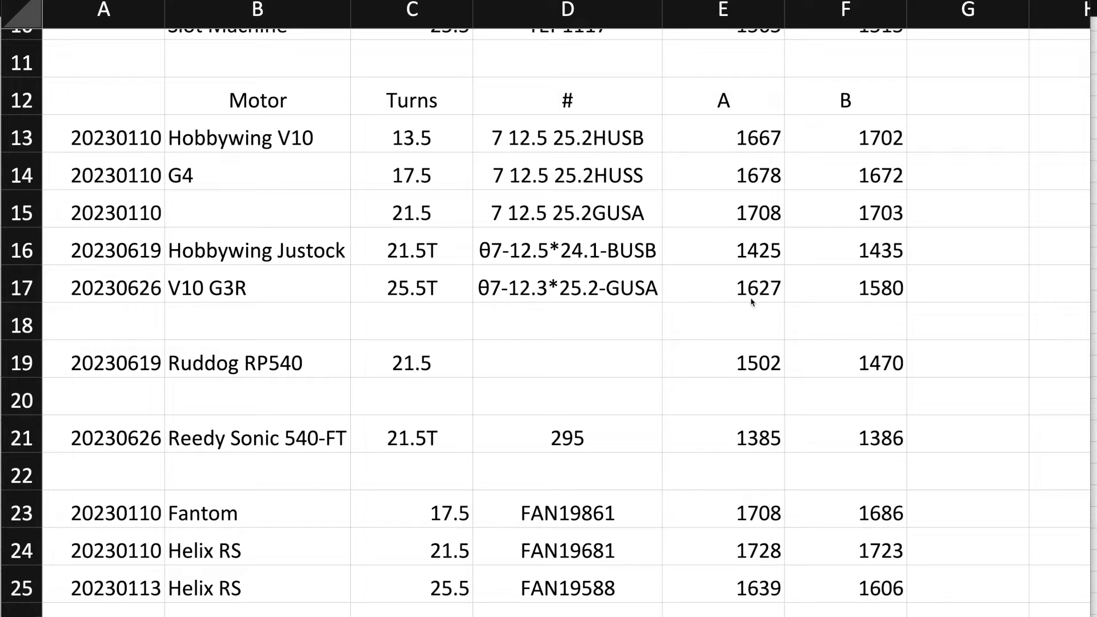
mouse_move(743, 300)
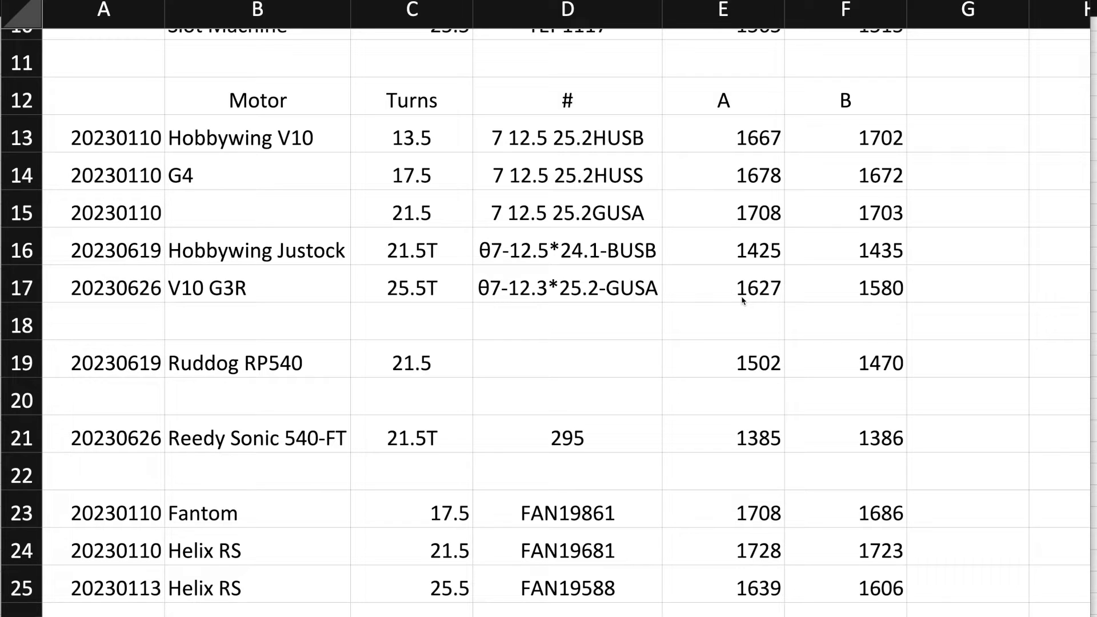
mouse_move(782, 296)
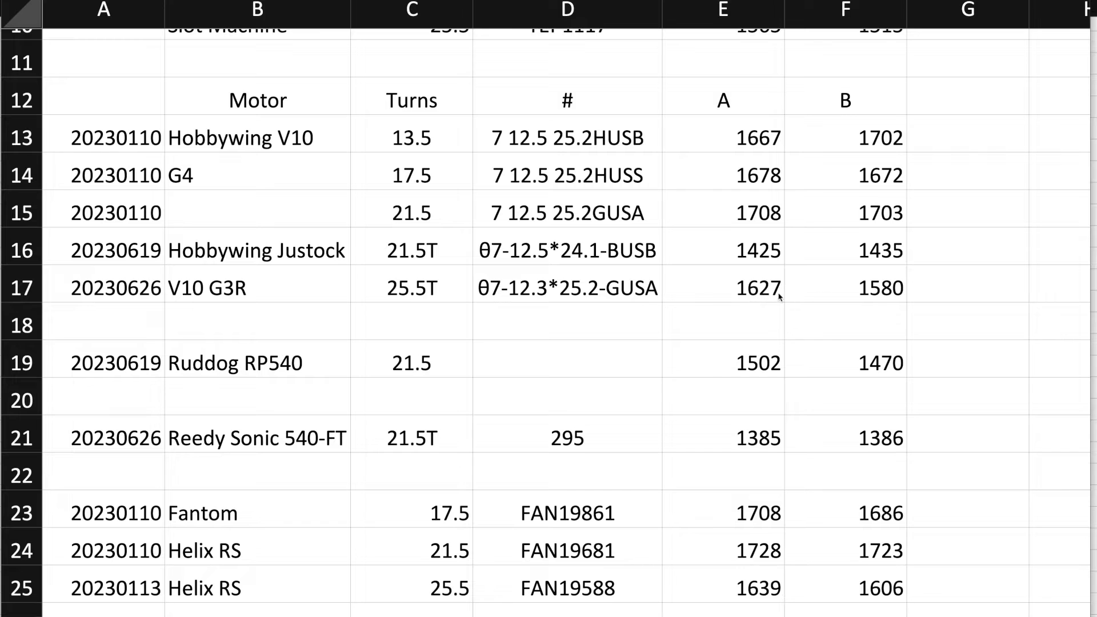
mouse_move(861, 297)
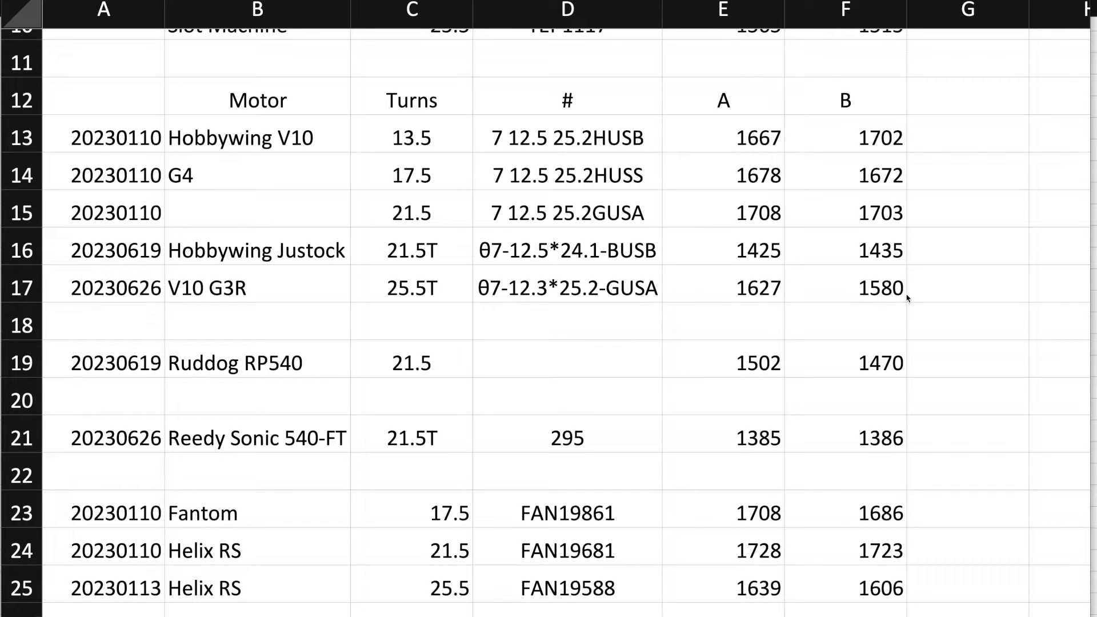
mouse_move(795, 290)
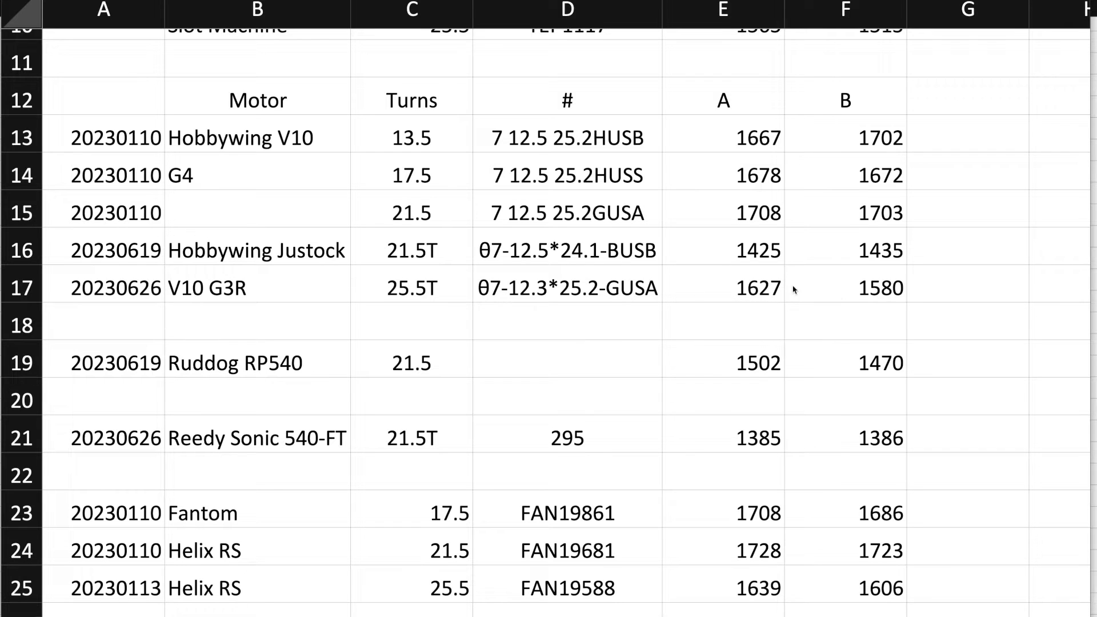
mouse_move(599, 292)
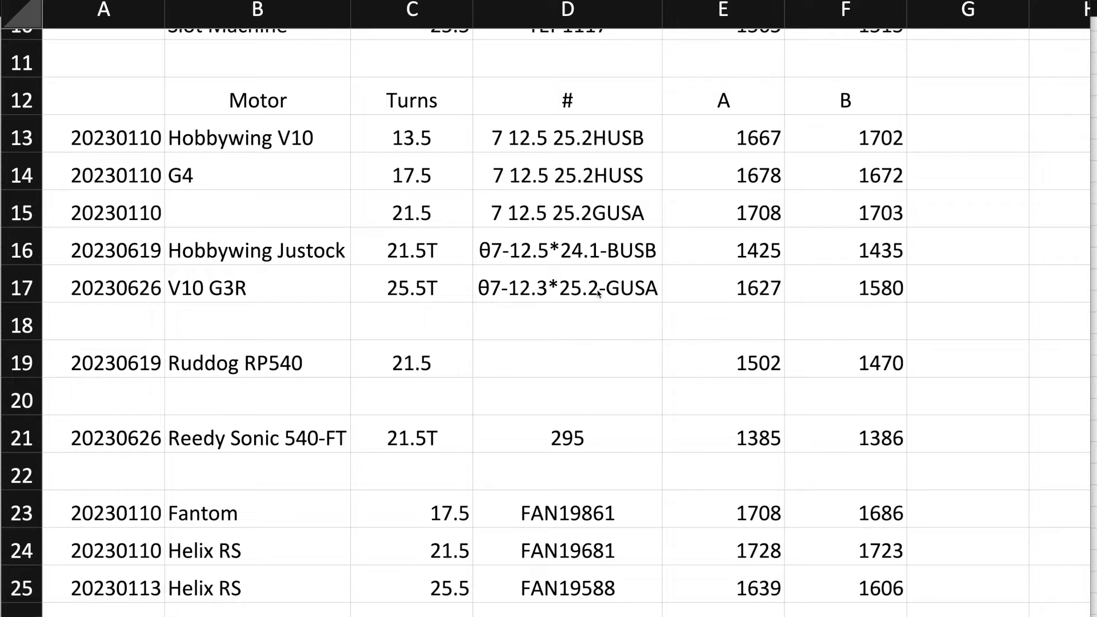
mouse_move(635, 299)
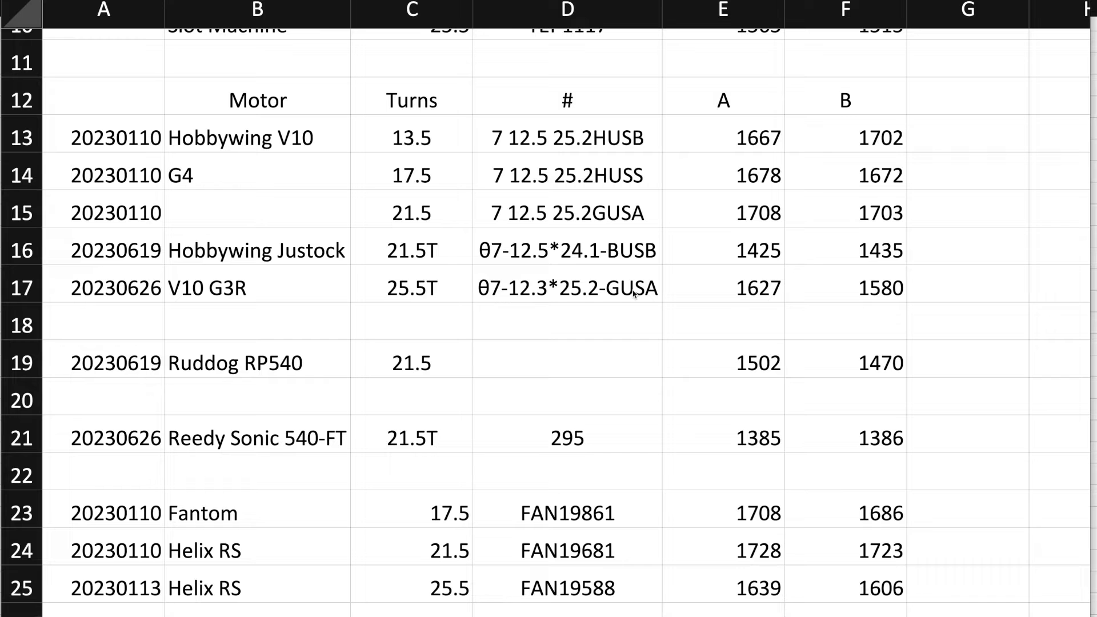
scroll(down, 3)
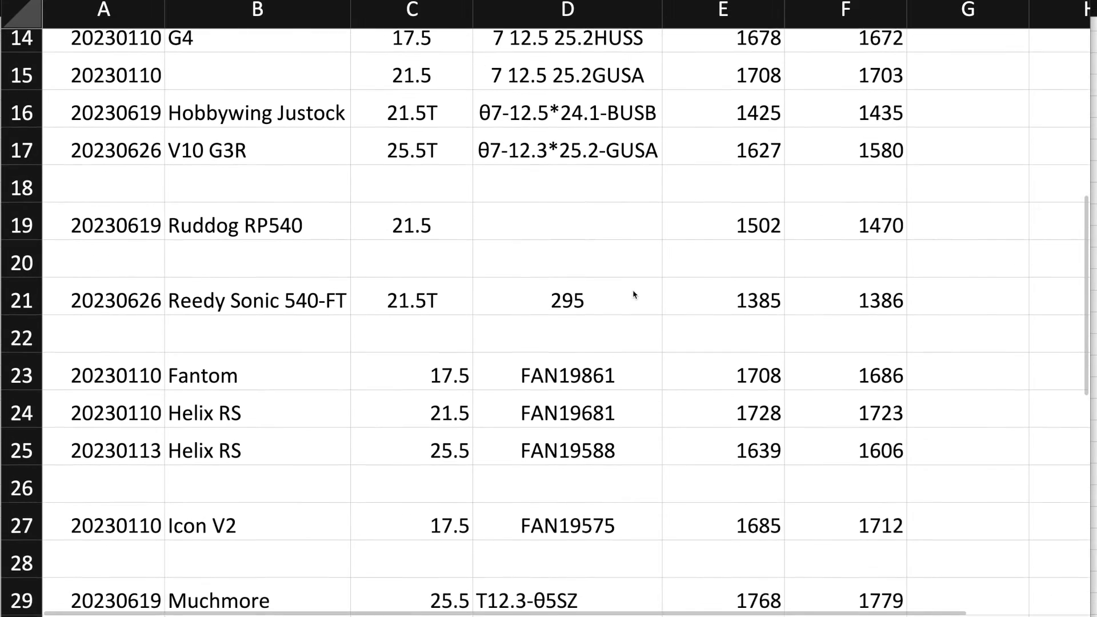
scroll(up, 3)
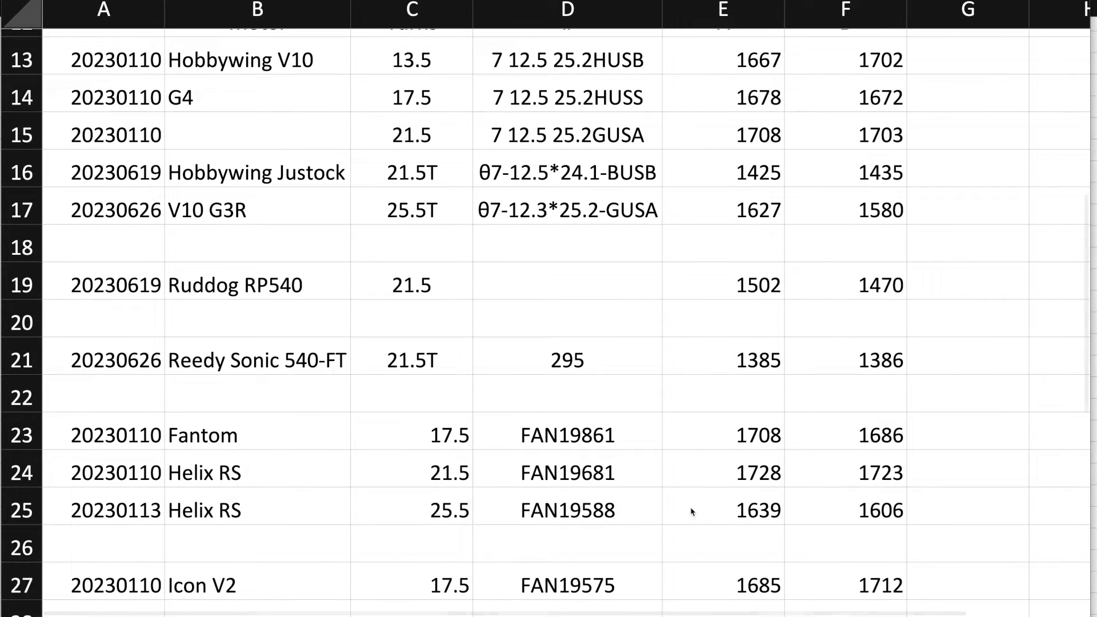
mouse_move(728, 519)
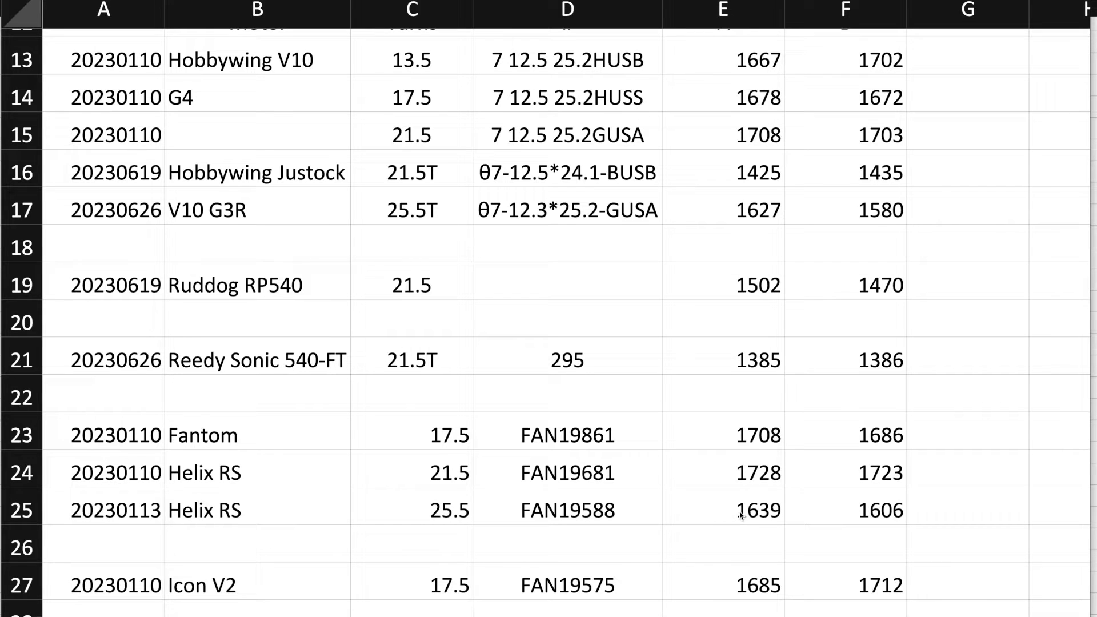
mouse_move(722, 519)
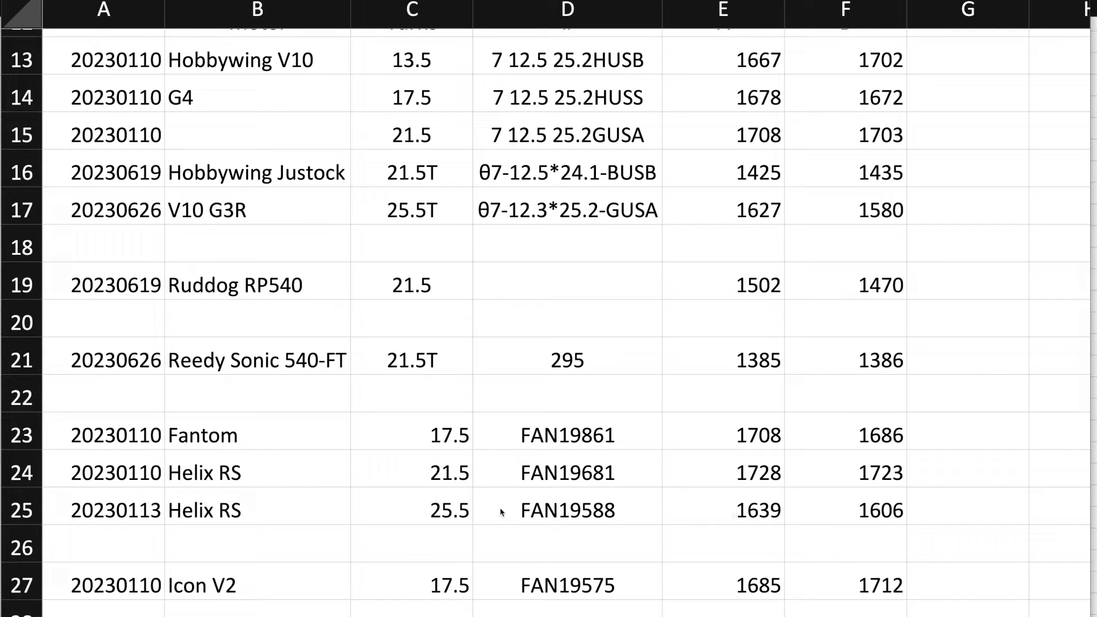
scroll(down, 3)
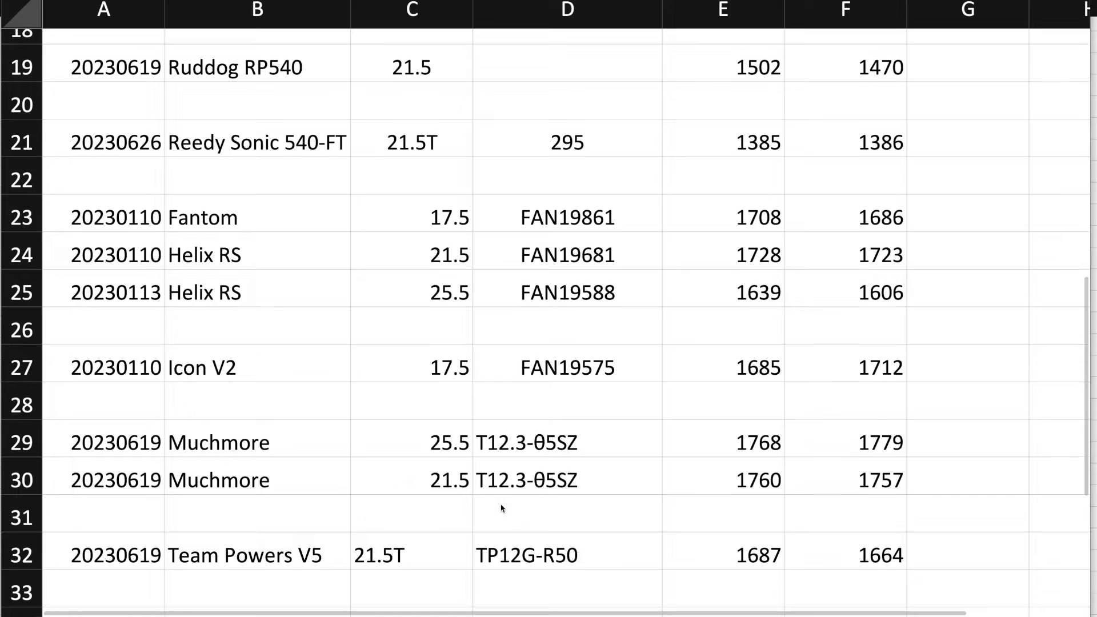
scroll(down, 3)
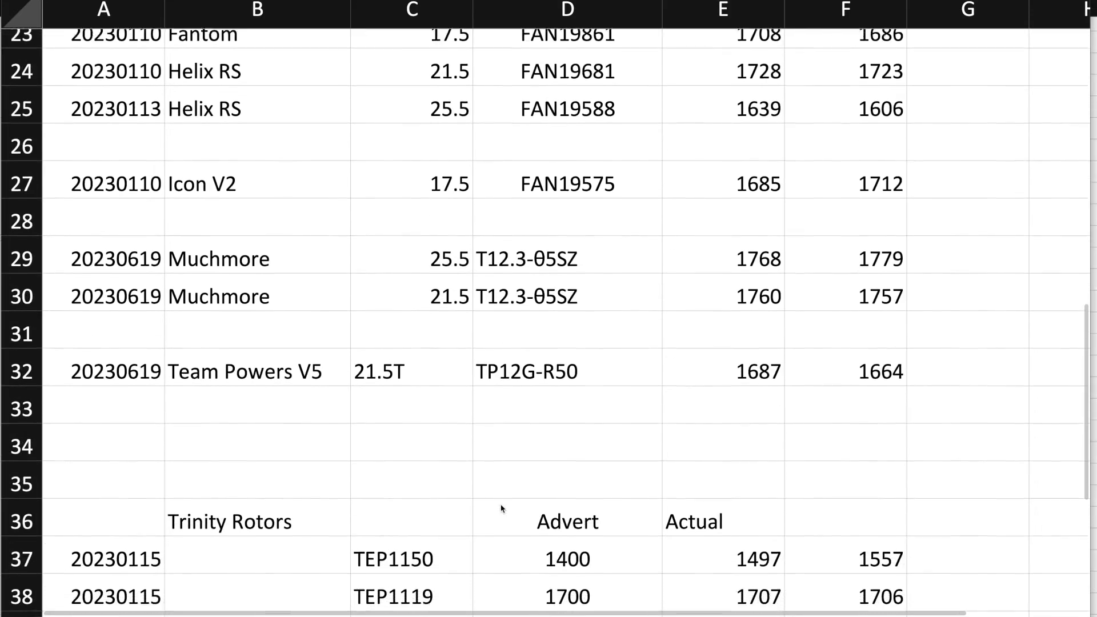
scroll(up, 3)
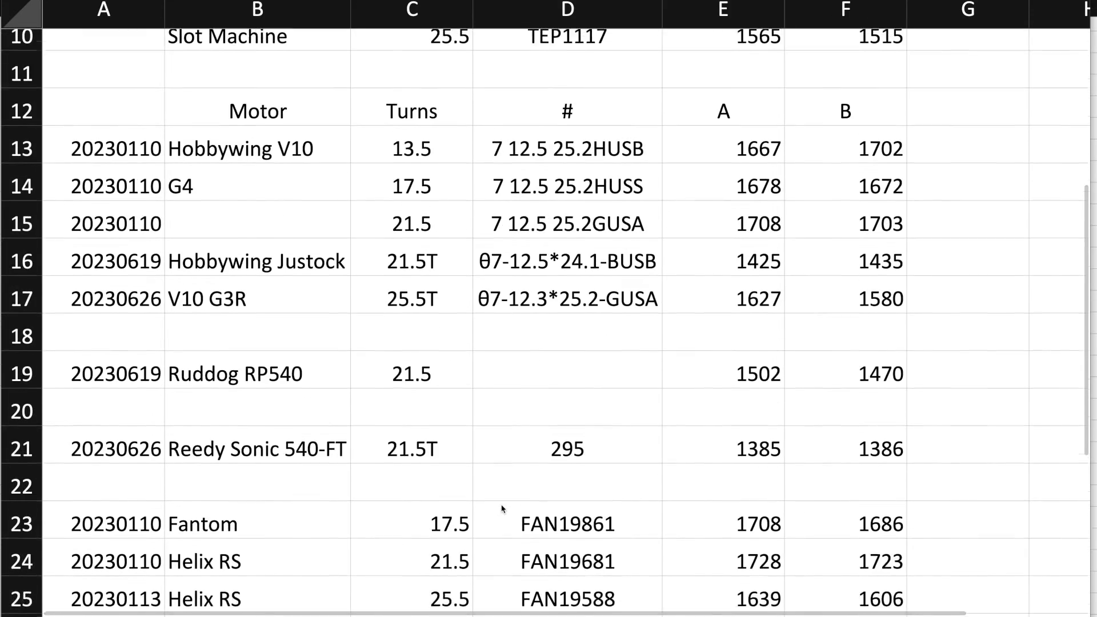
scroll(down, 3)
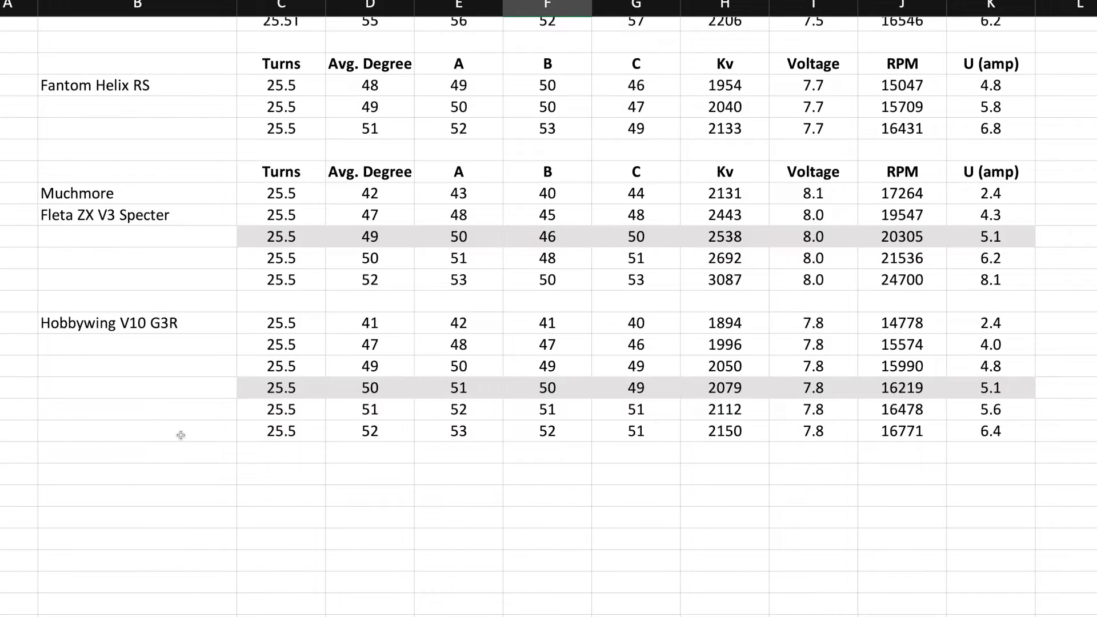
mouse_move(1056, 391)
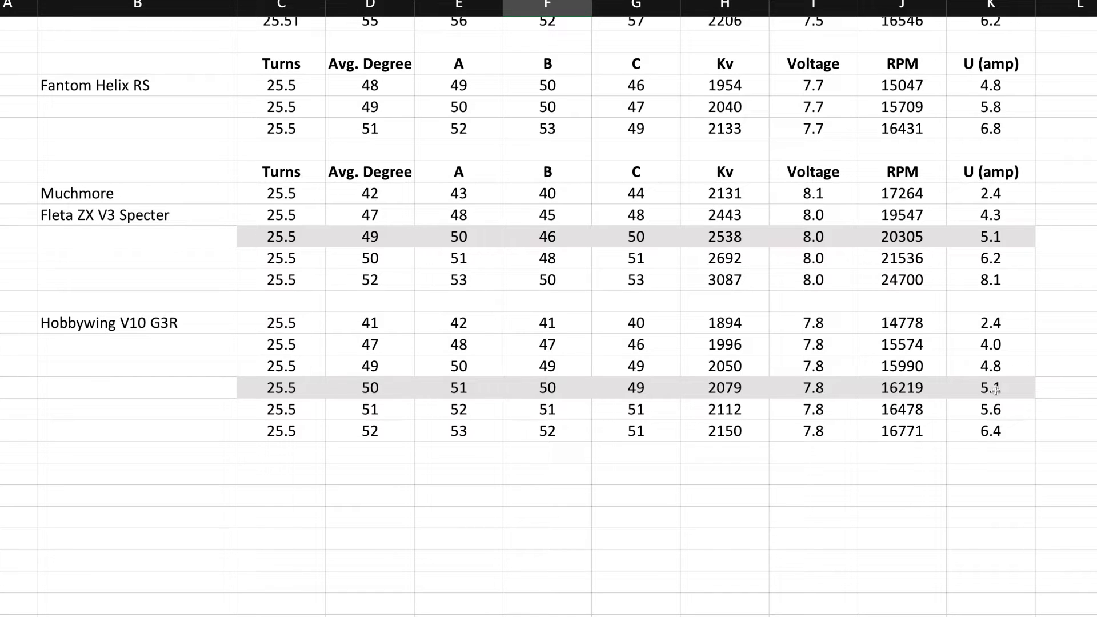
mouse_move(989, 391)
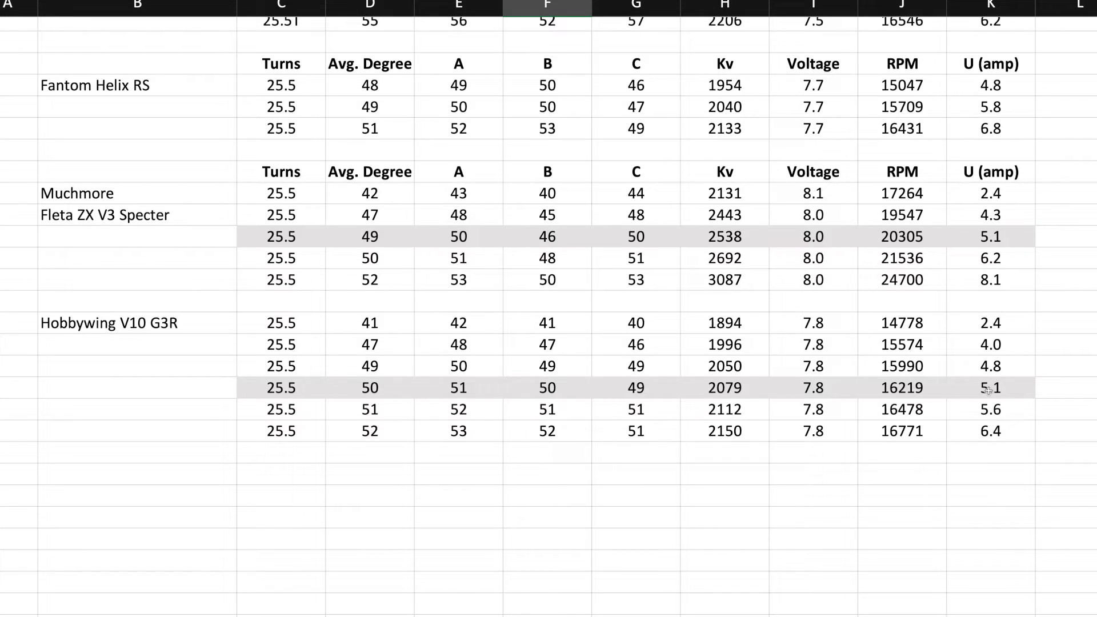
mouse_move(714, 395)
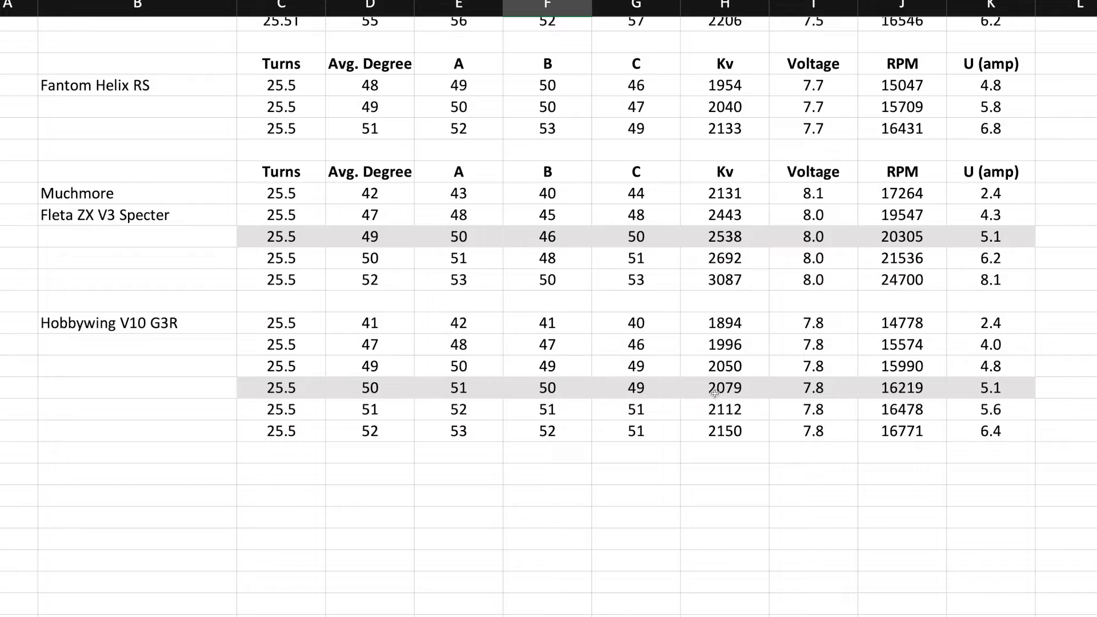
mouse_move(729, 394)
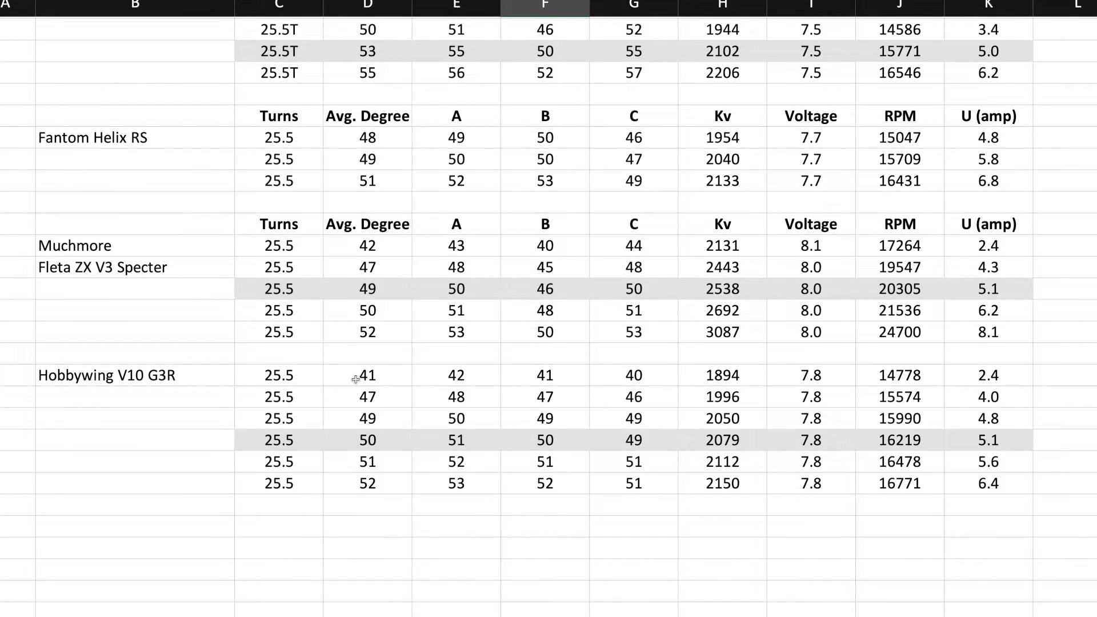
mouse_move(759, 168)
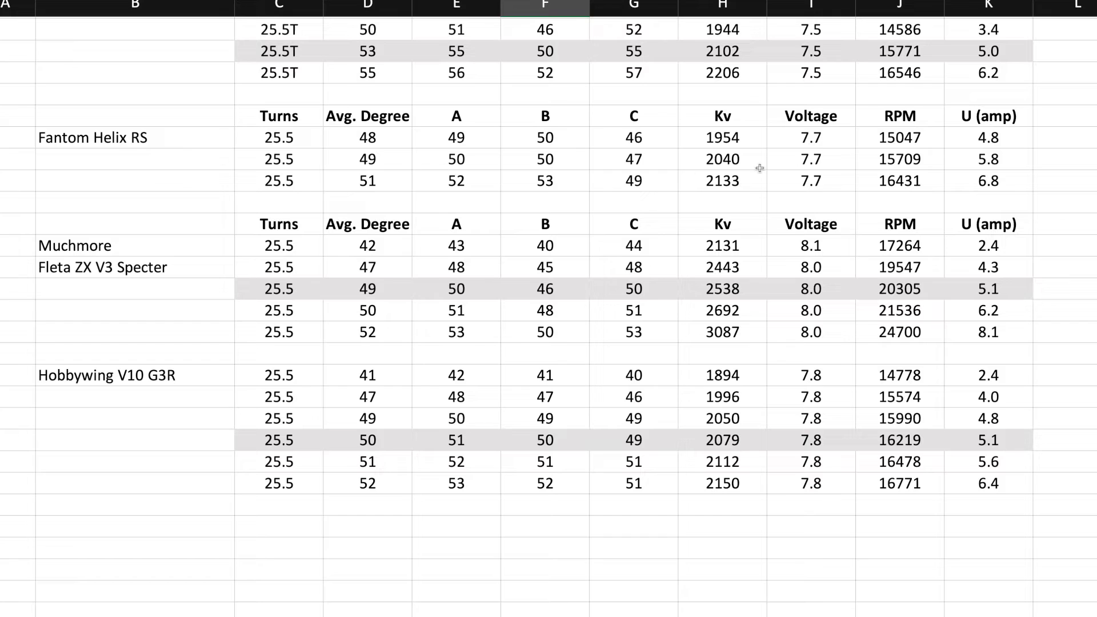
mouse_move(969, 169)
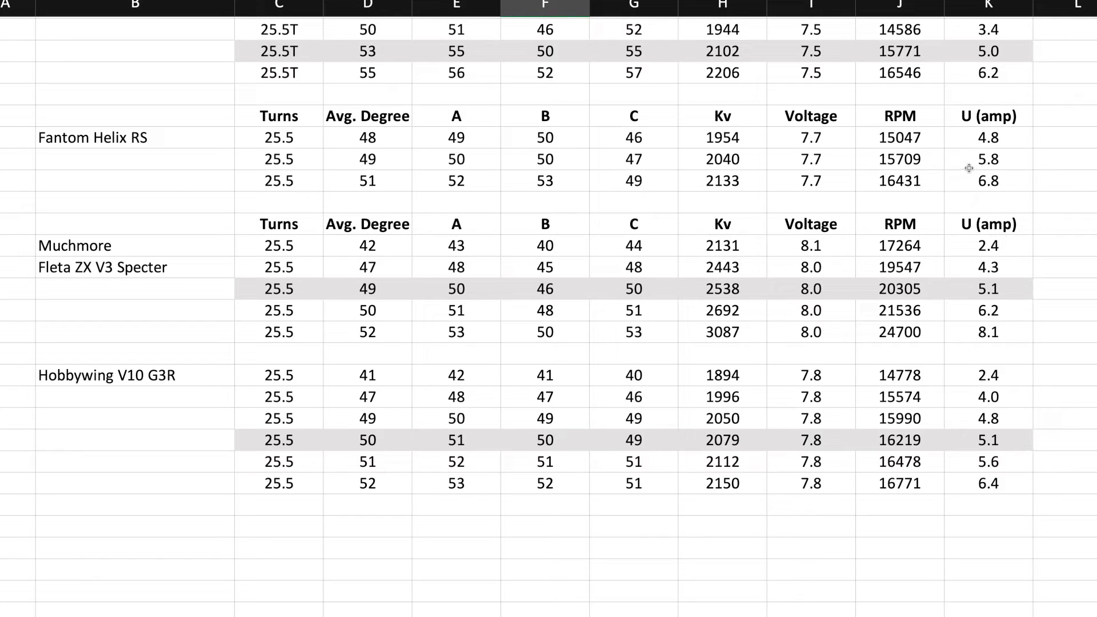
mouse_move(978, 162)
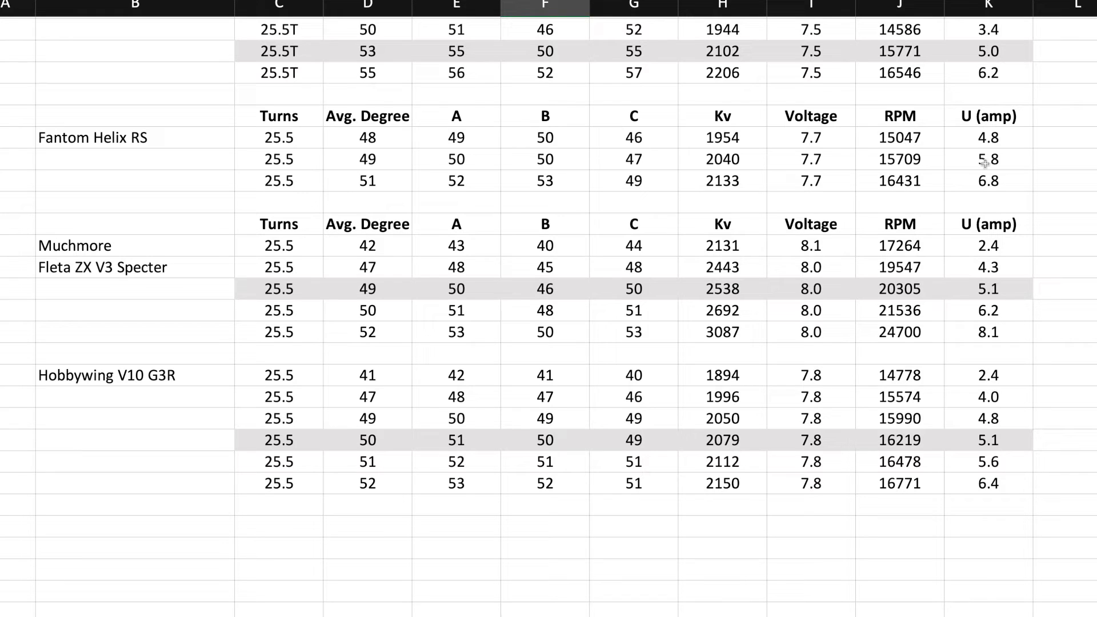
click(988, 137)
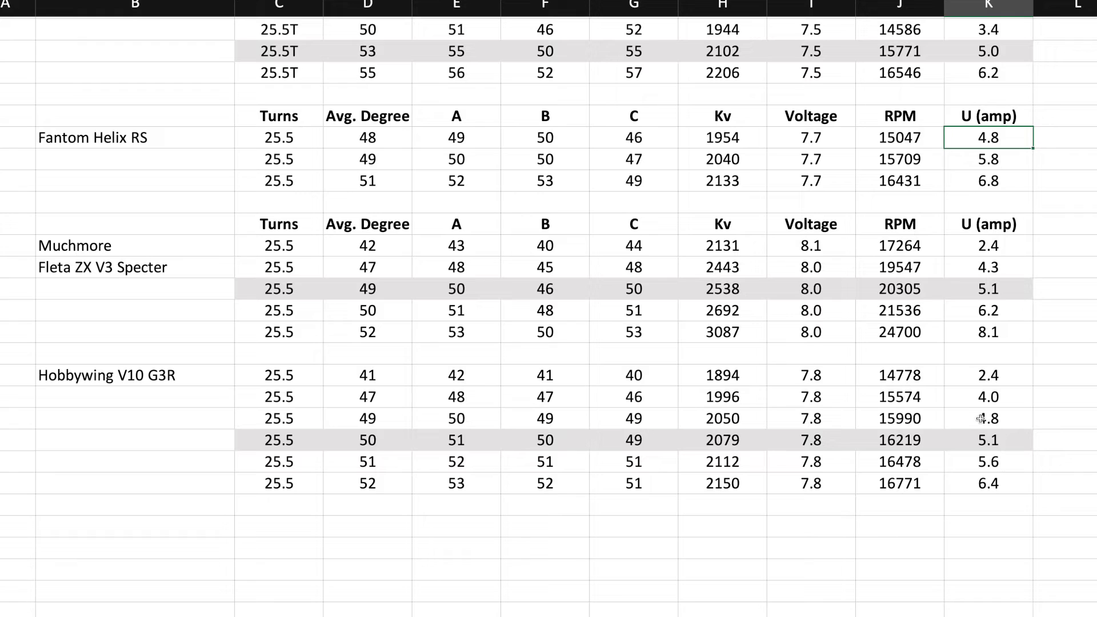
click(988, 419)
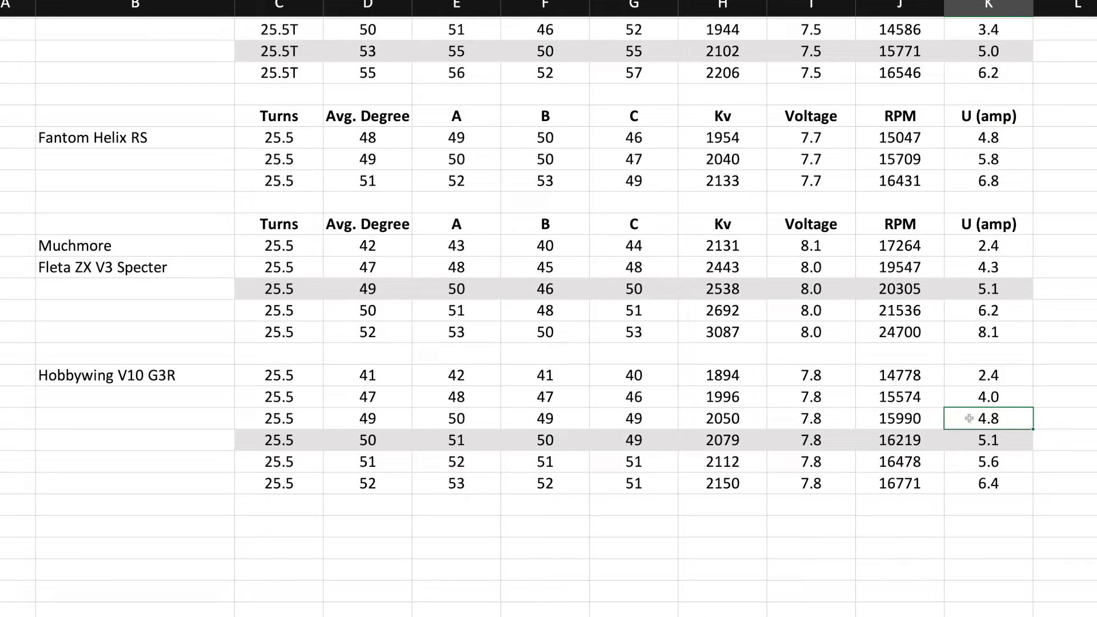
click(722, 418)
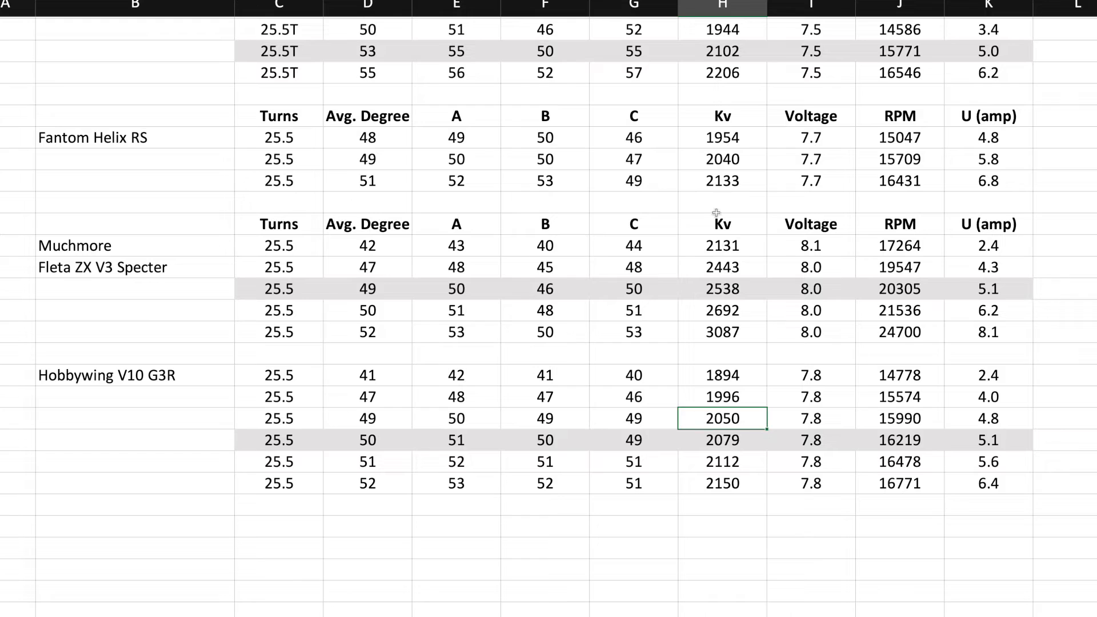
click(722, 138)
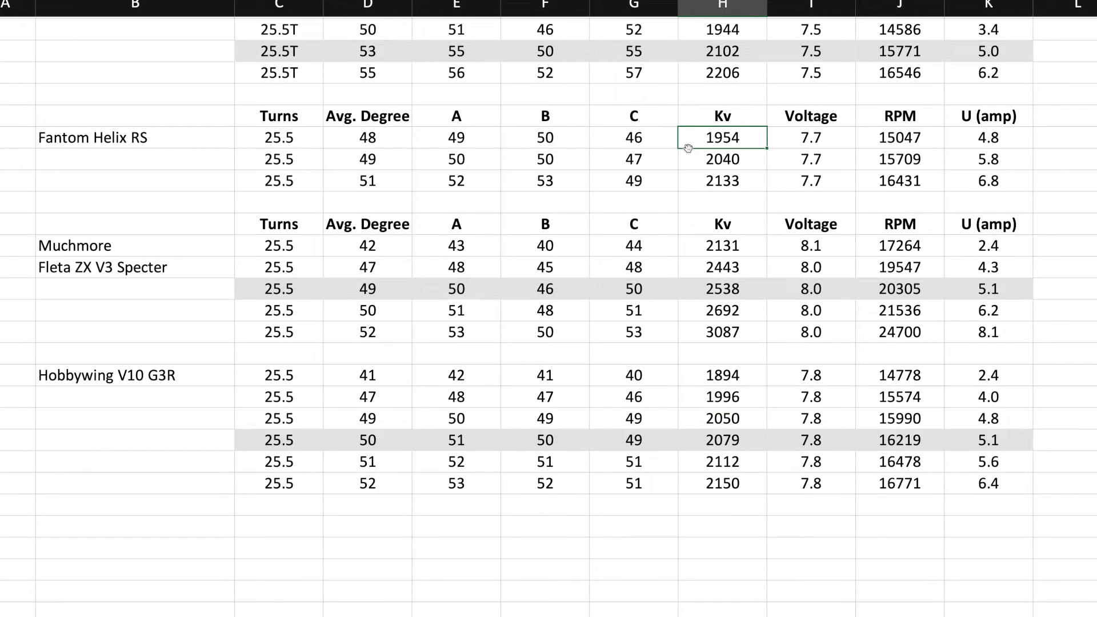
mouse_move(687, 142)
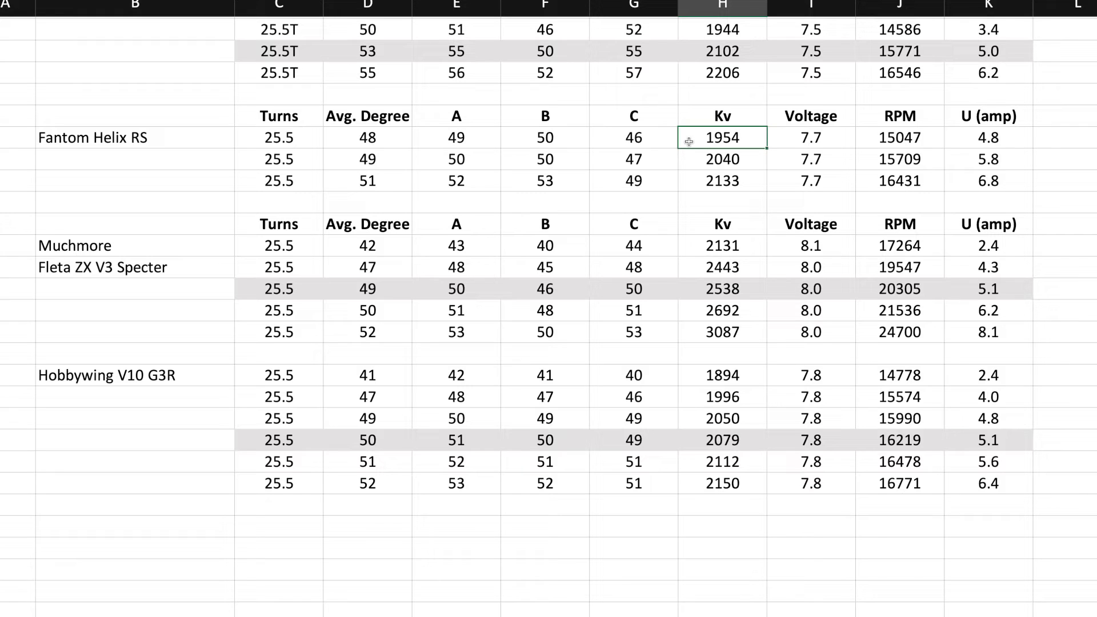
click(722, 159)
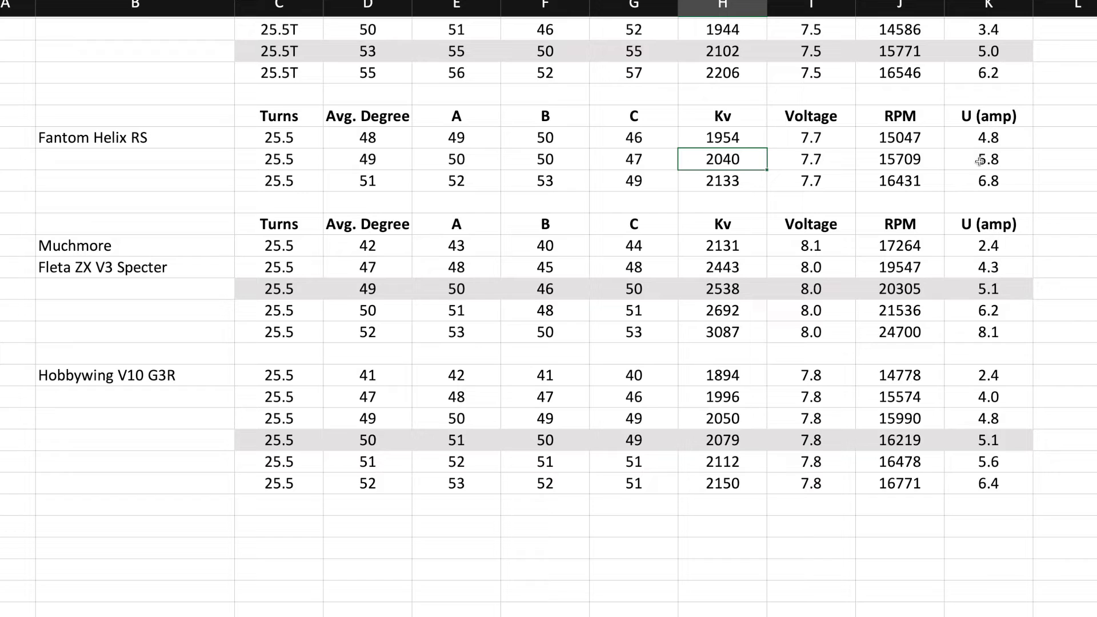
mouse_move(1007, 162)
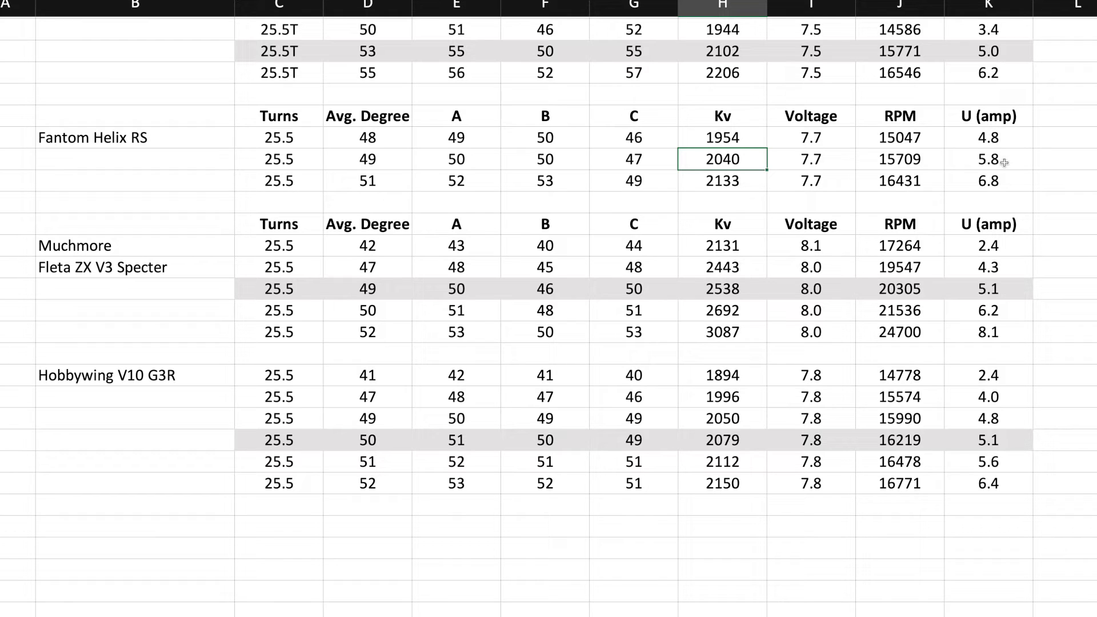
mouse_move(697, 160)
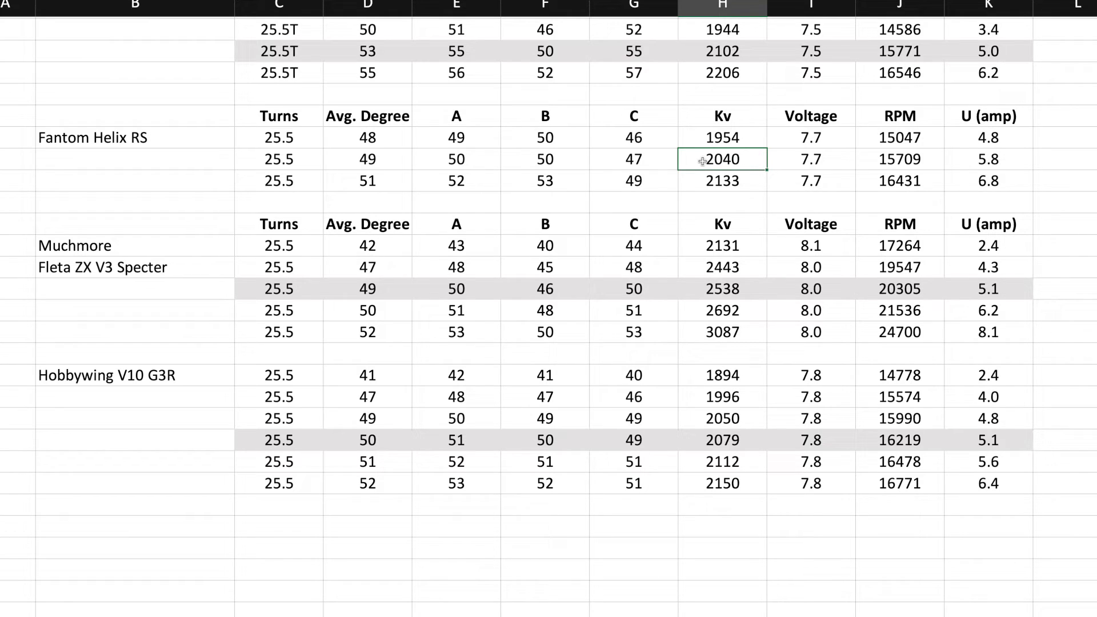
mouse_move(734, 170)
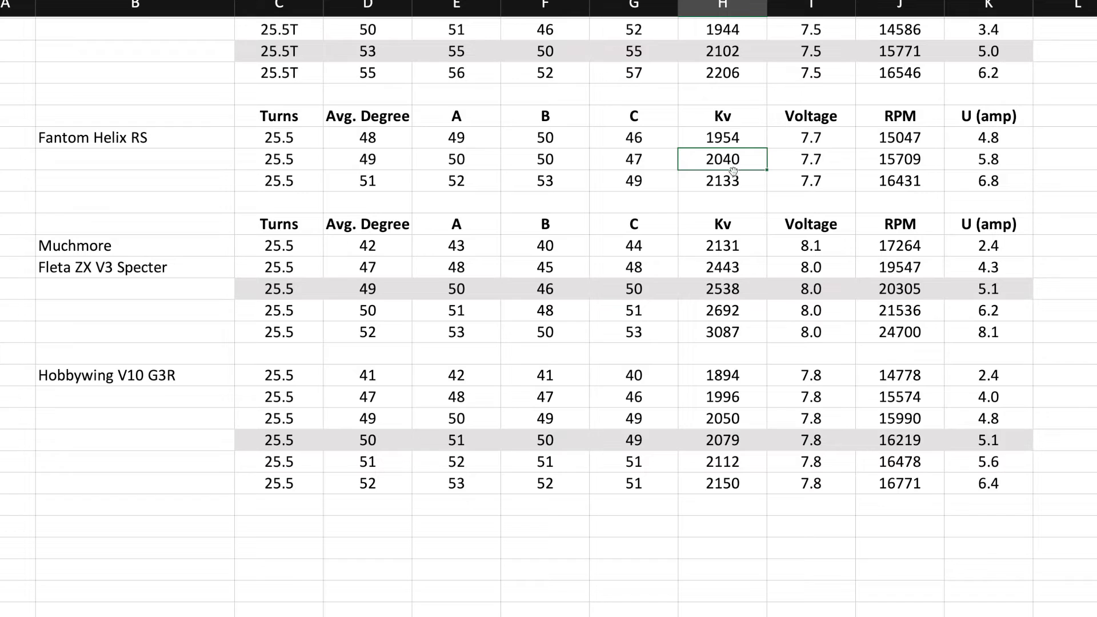
click(722, 418)
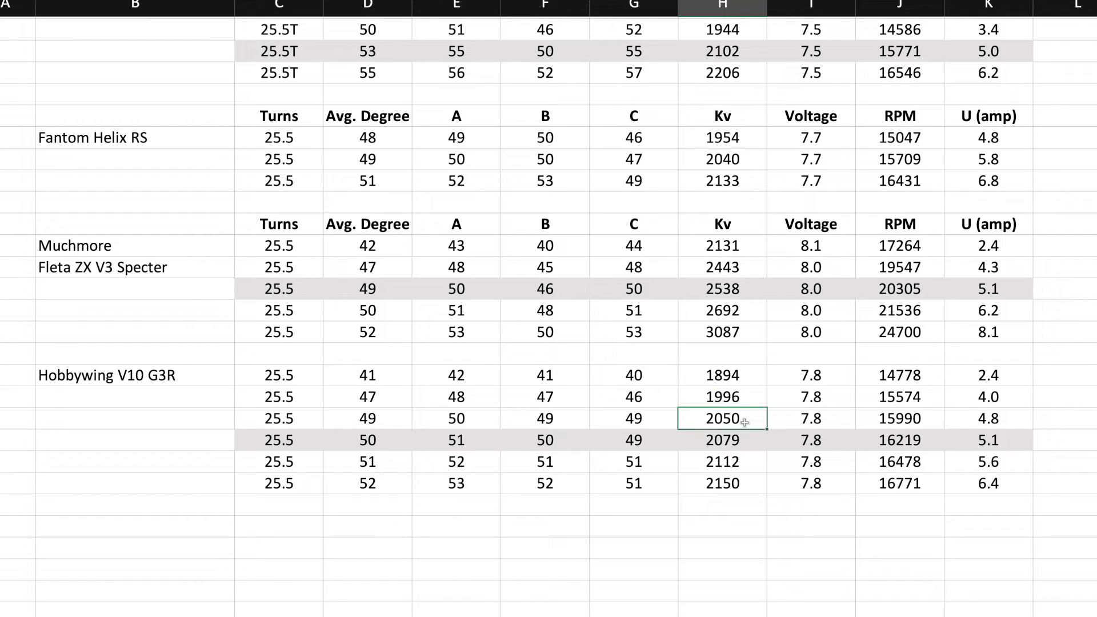
mouse_move(973, 427)
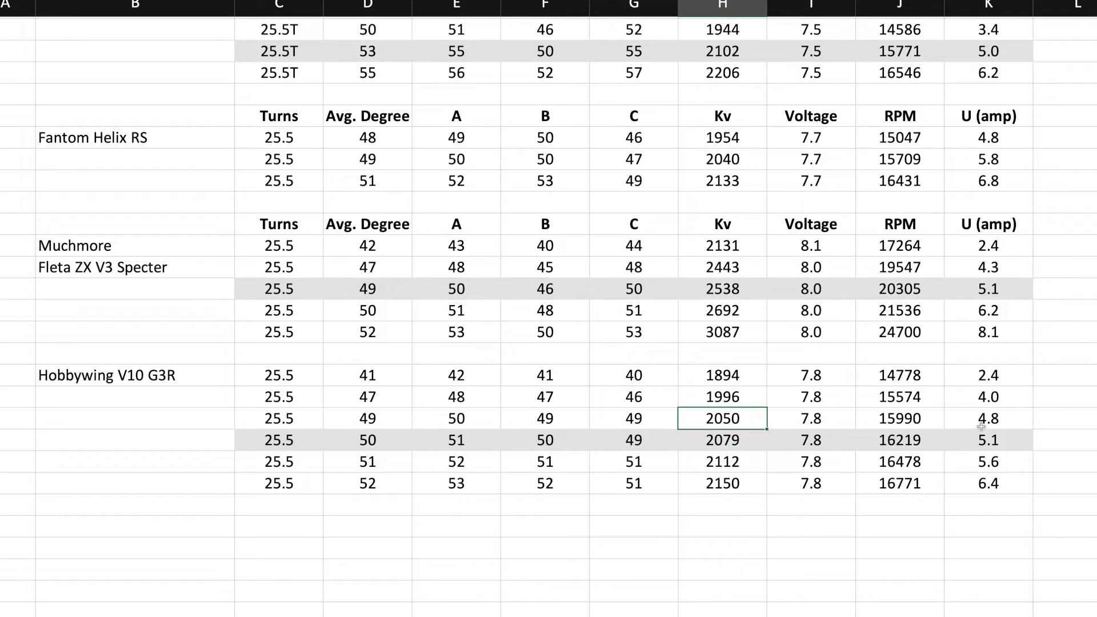
mouse_move(349, 418)
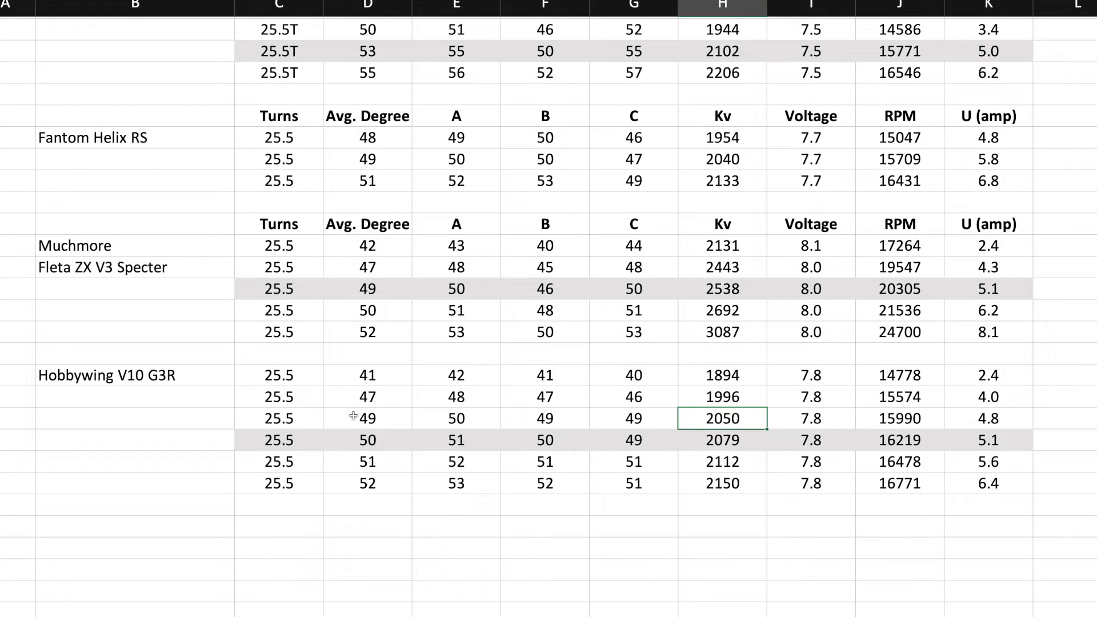
click(367, 418)
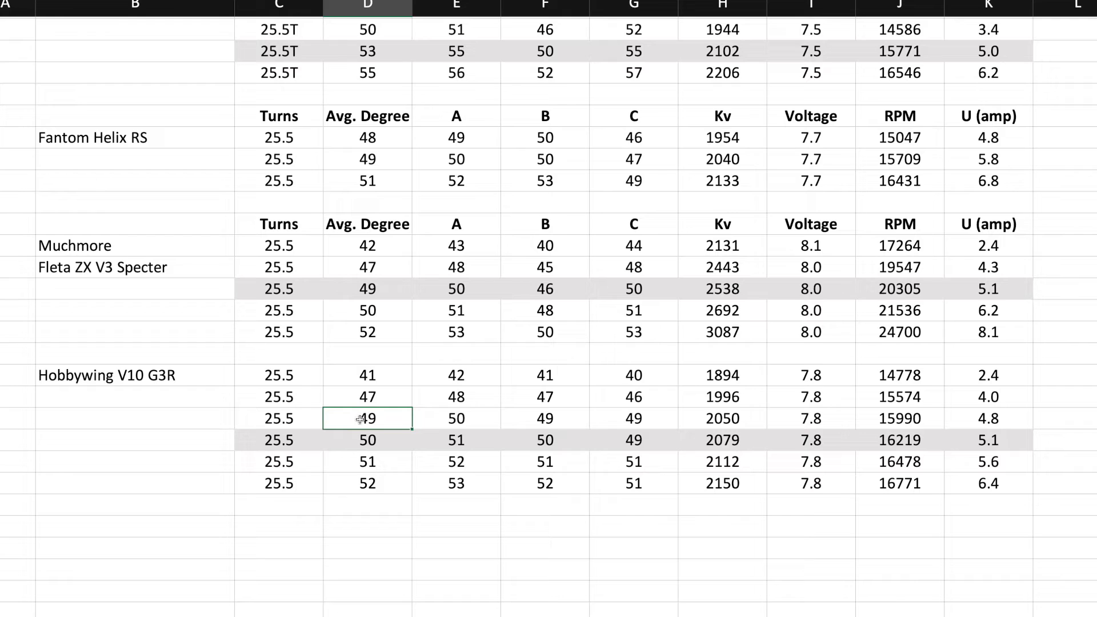
click(367, 159)
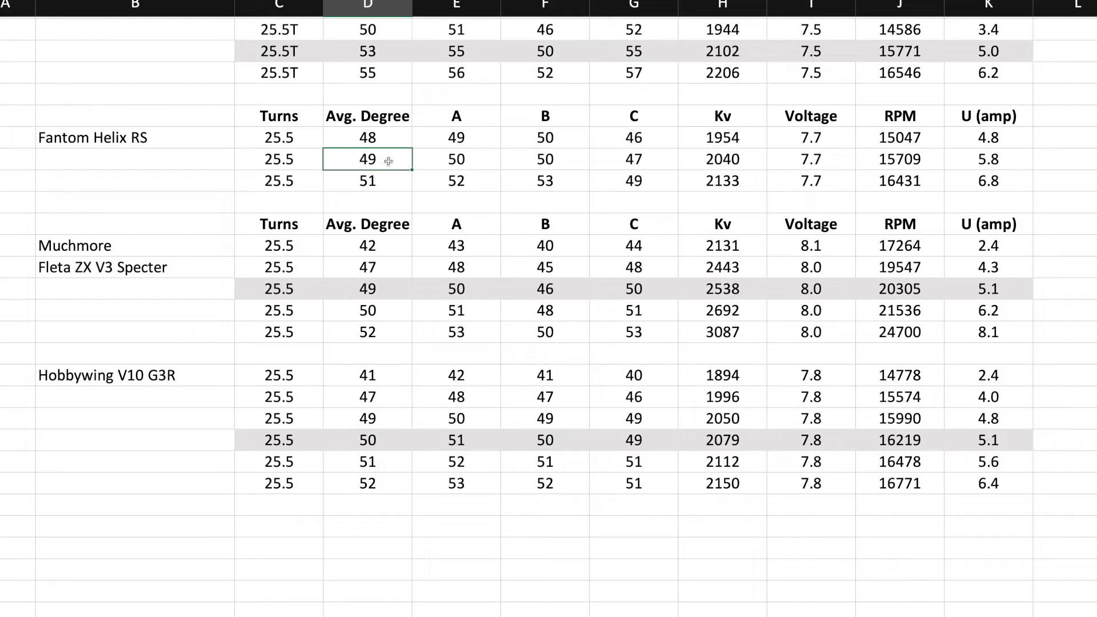
click(722, 418)
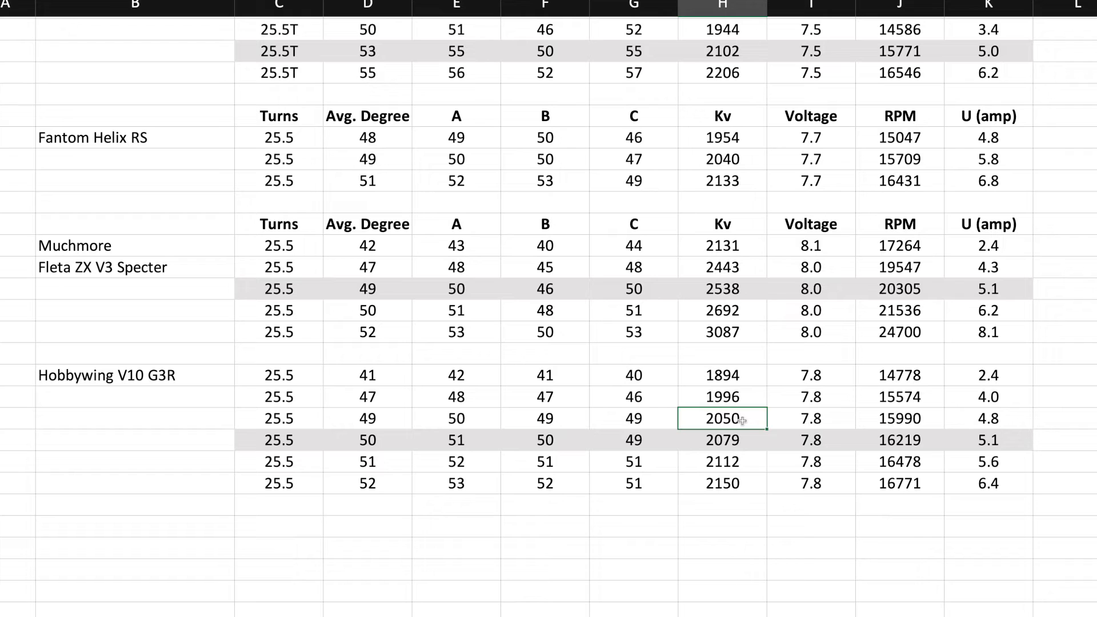
mouse_move(752, 419)
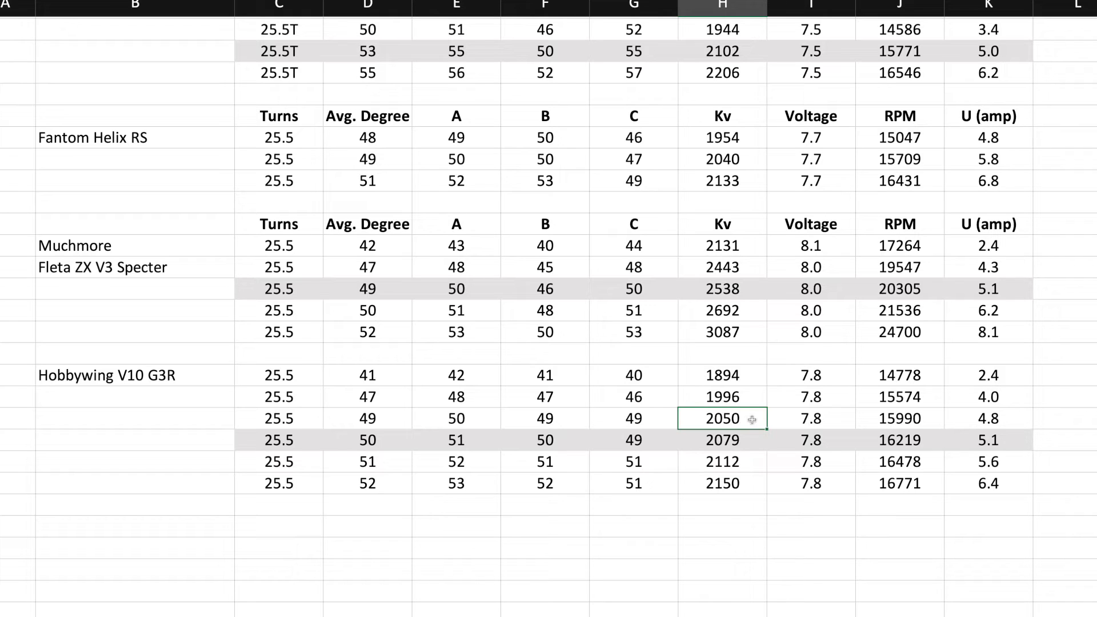
click(987, 418)
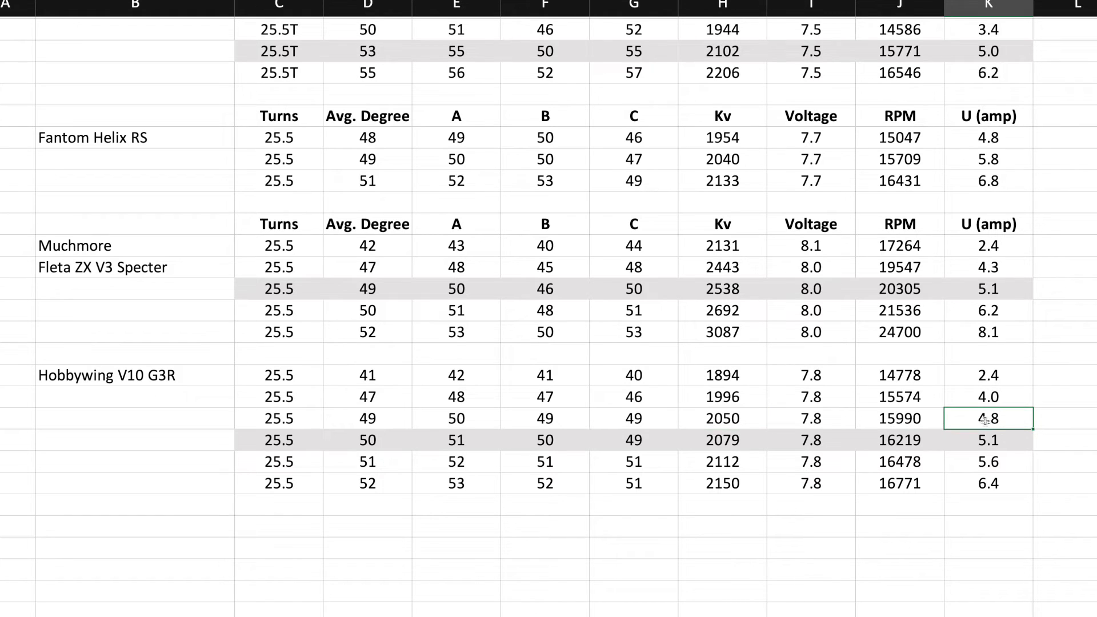
click(987, 158)
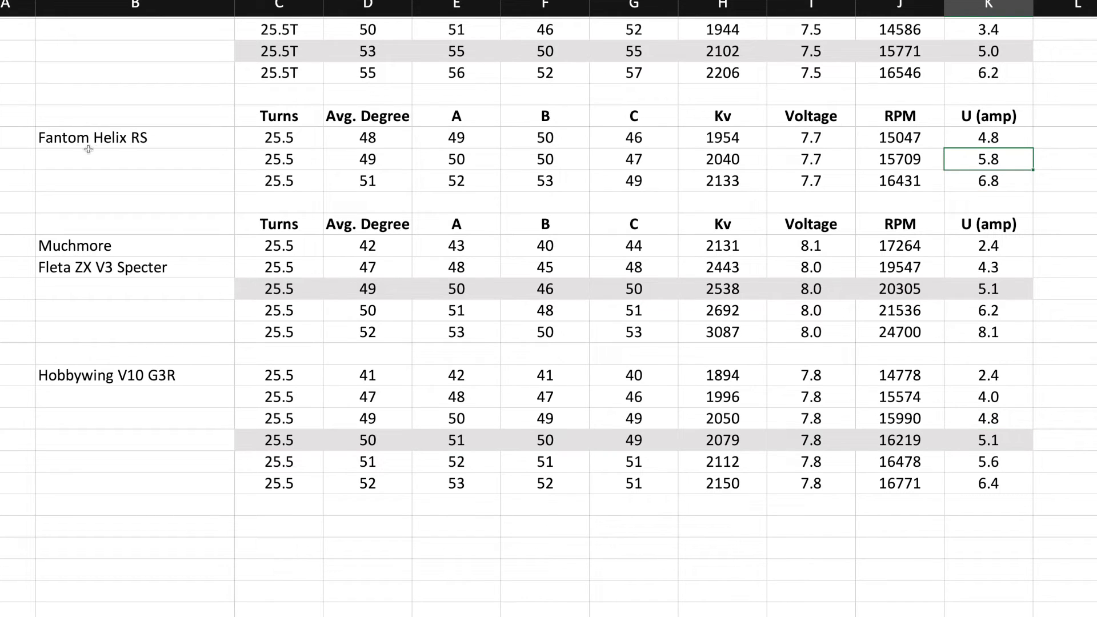
mouse_move(210, 306)
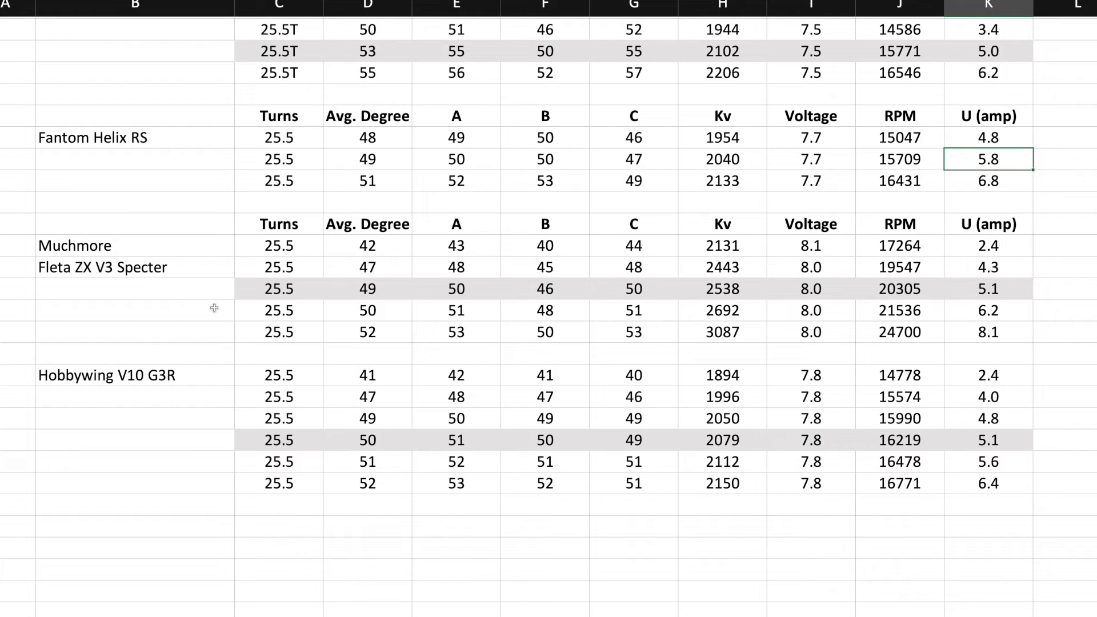
mouse_move(130, 391)
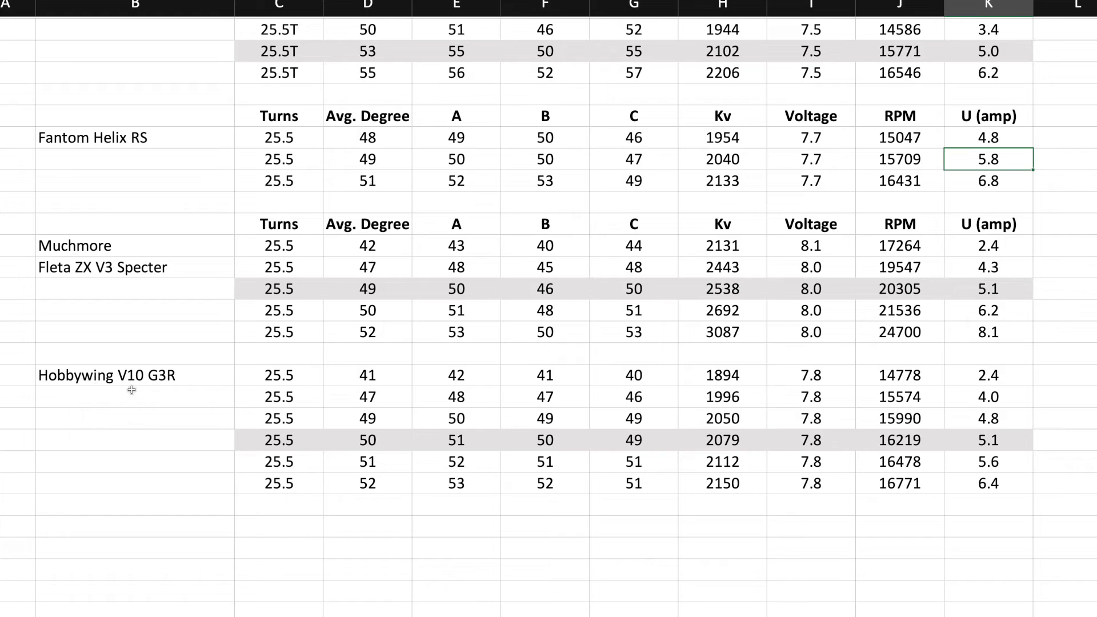
mouse_move(210, 415)
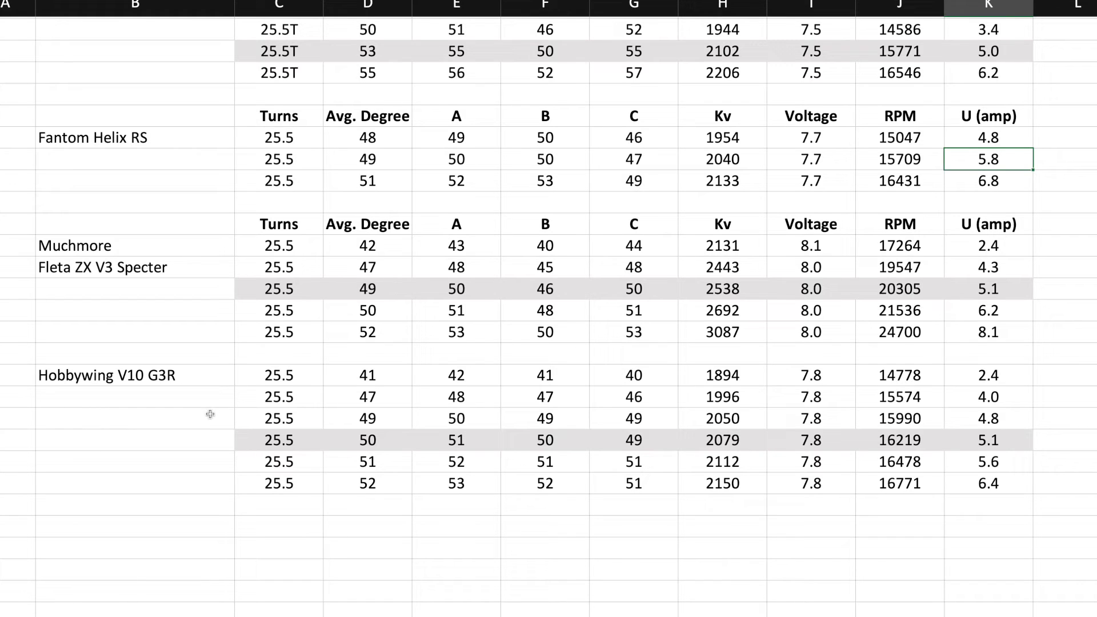
mouse_move(79, 454)
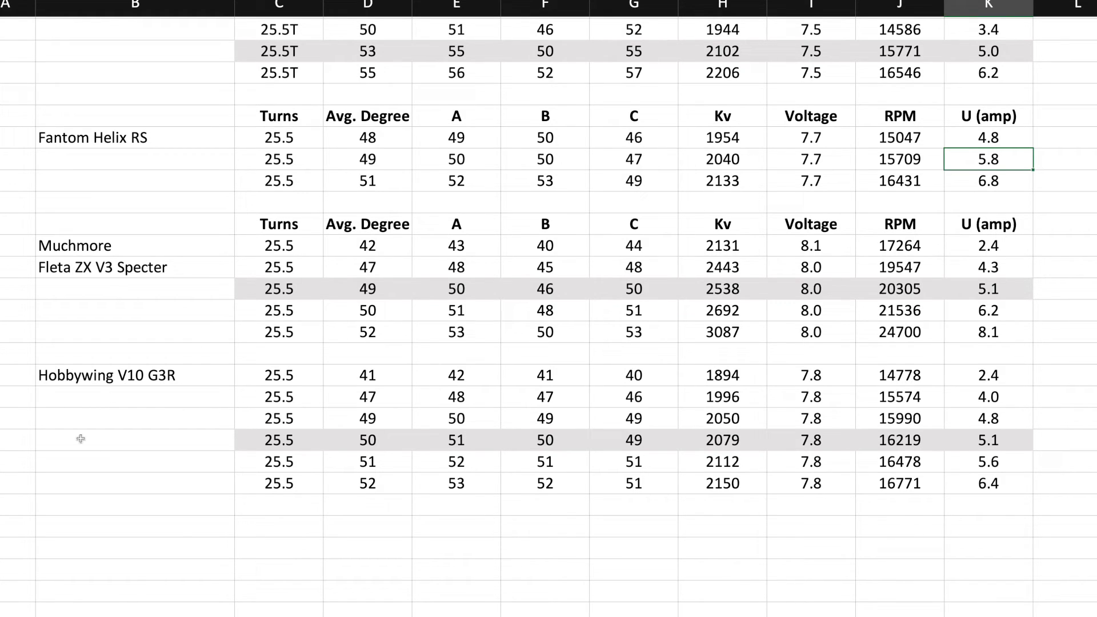
mouse_move(691, 306)
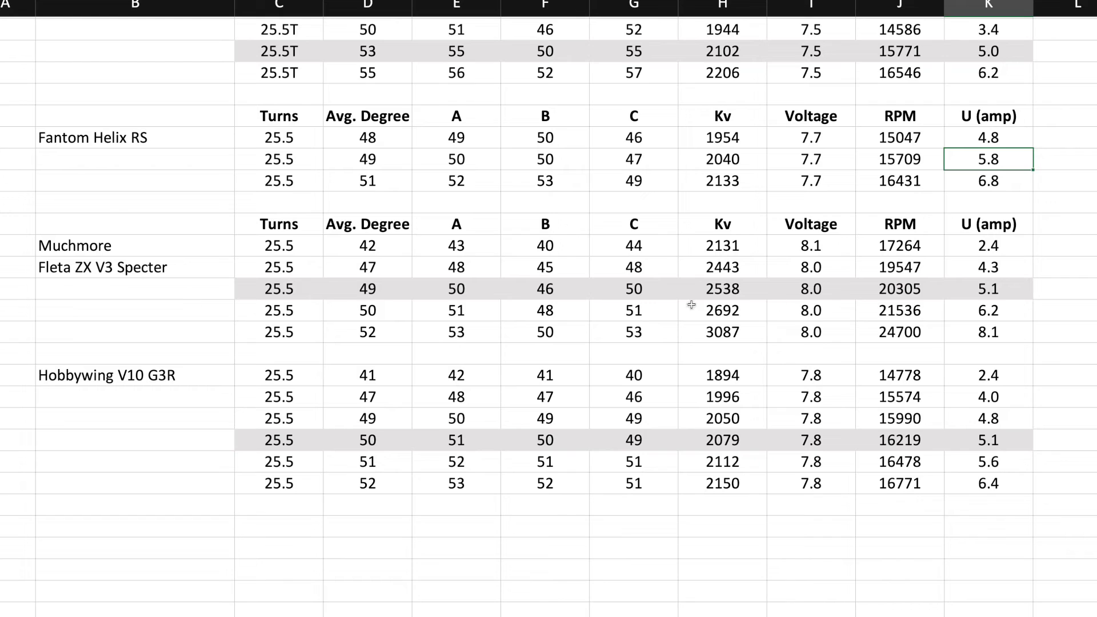
mouse_move(261, 331)
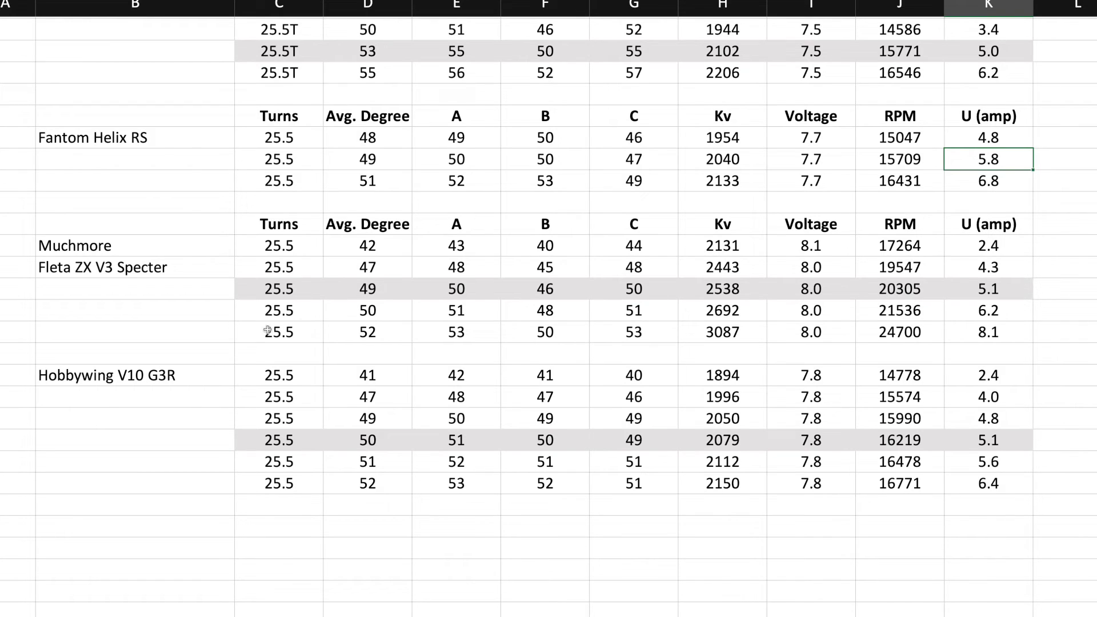
mouse_move(160, 388)
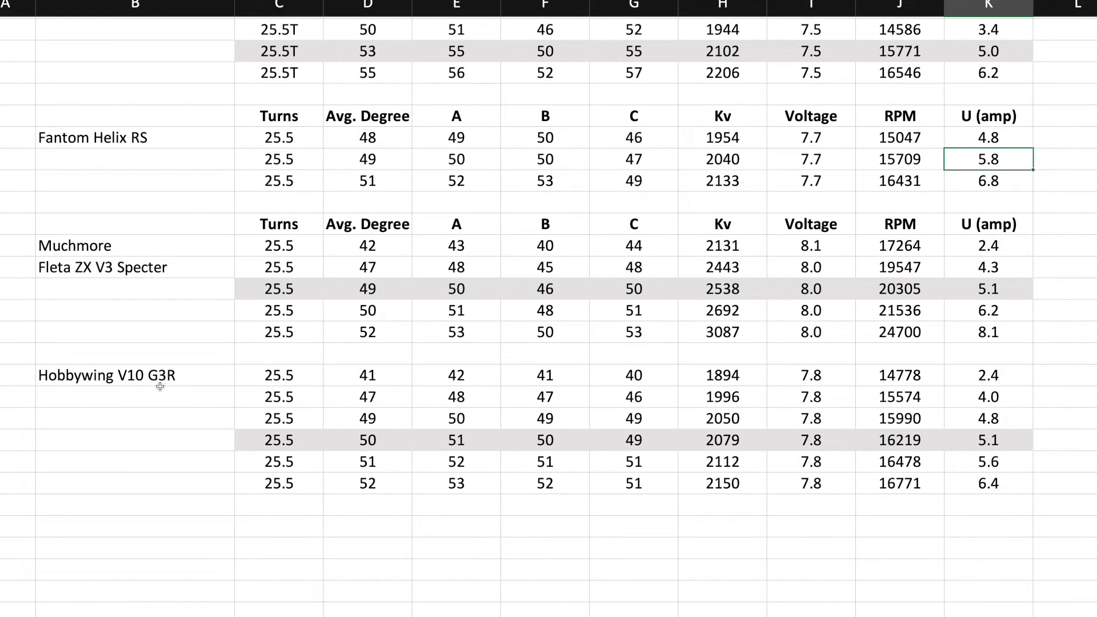
mouse_move(236, 417)
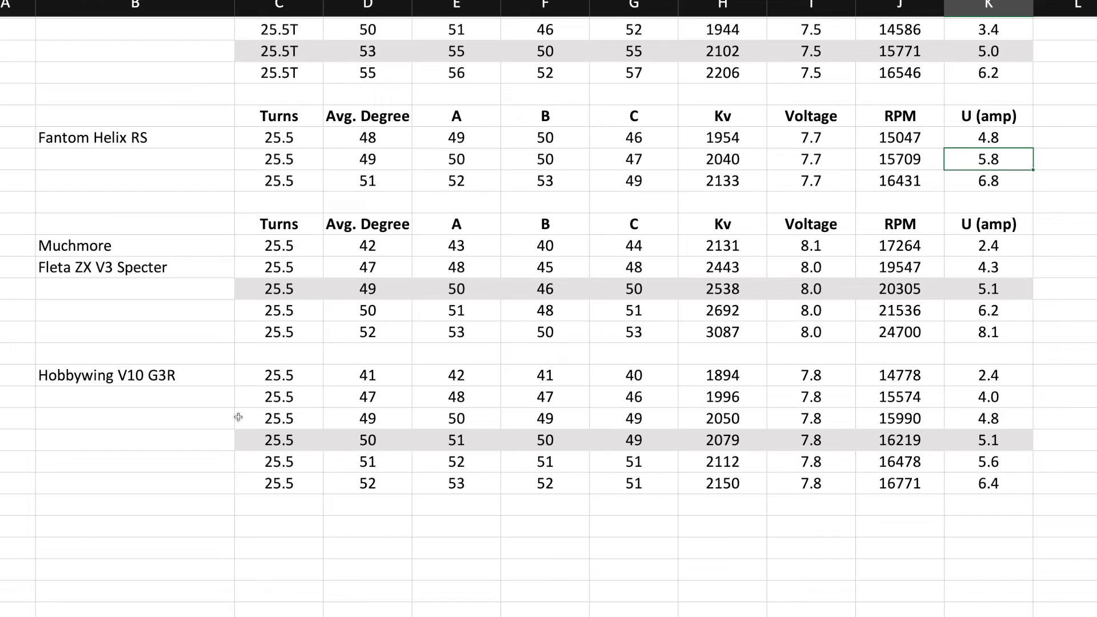
scroll(down, 3)
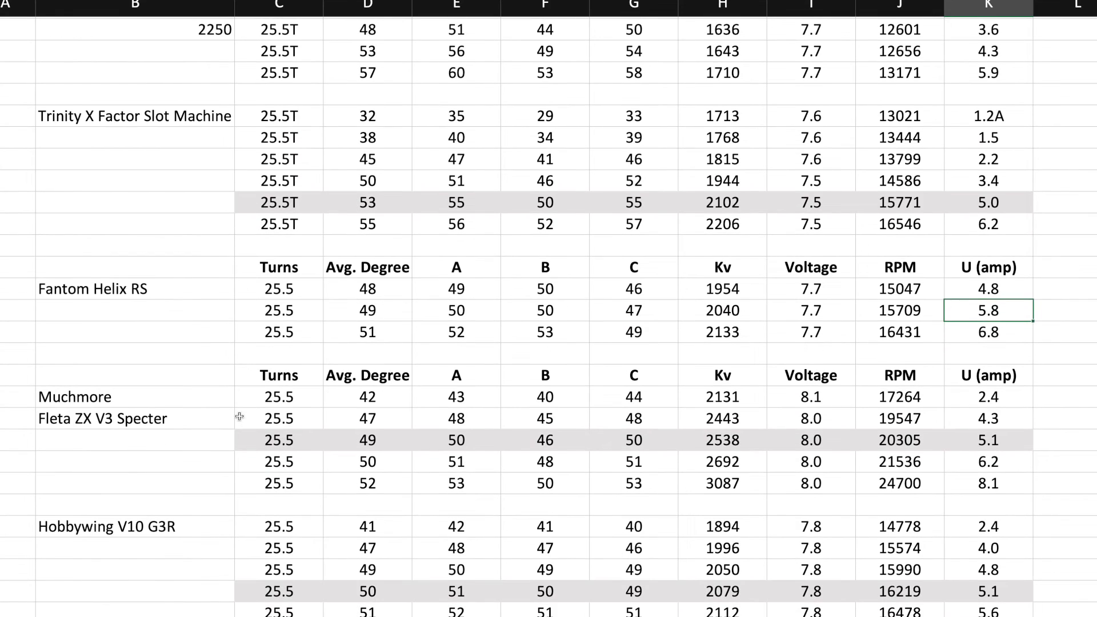
scroll(down, 3)
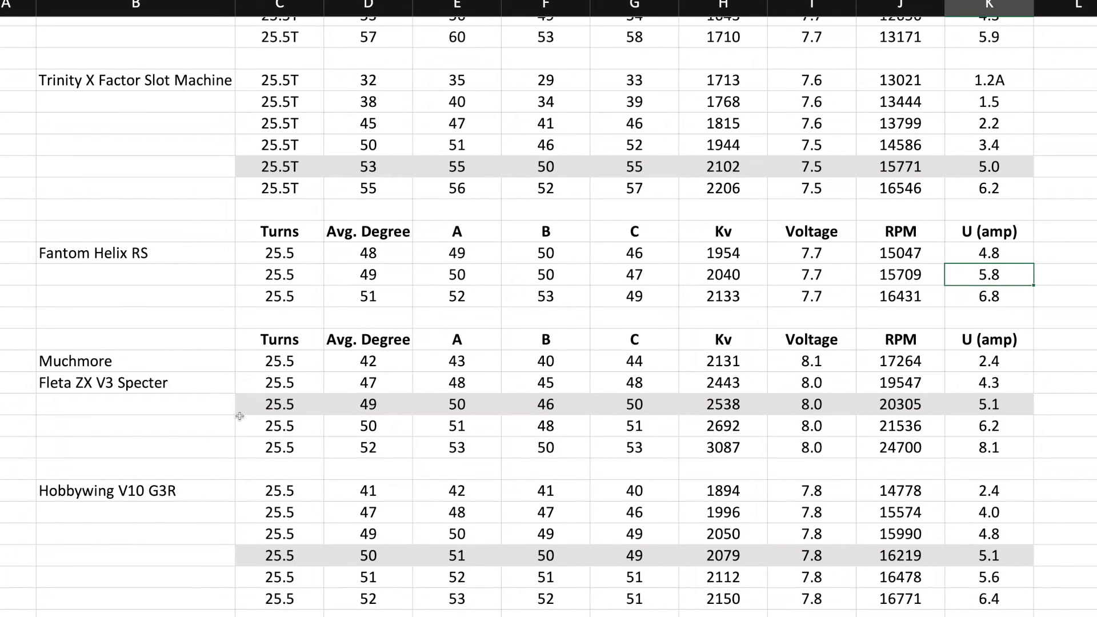
mouse_move(988, 167)
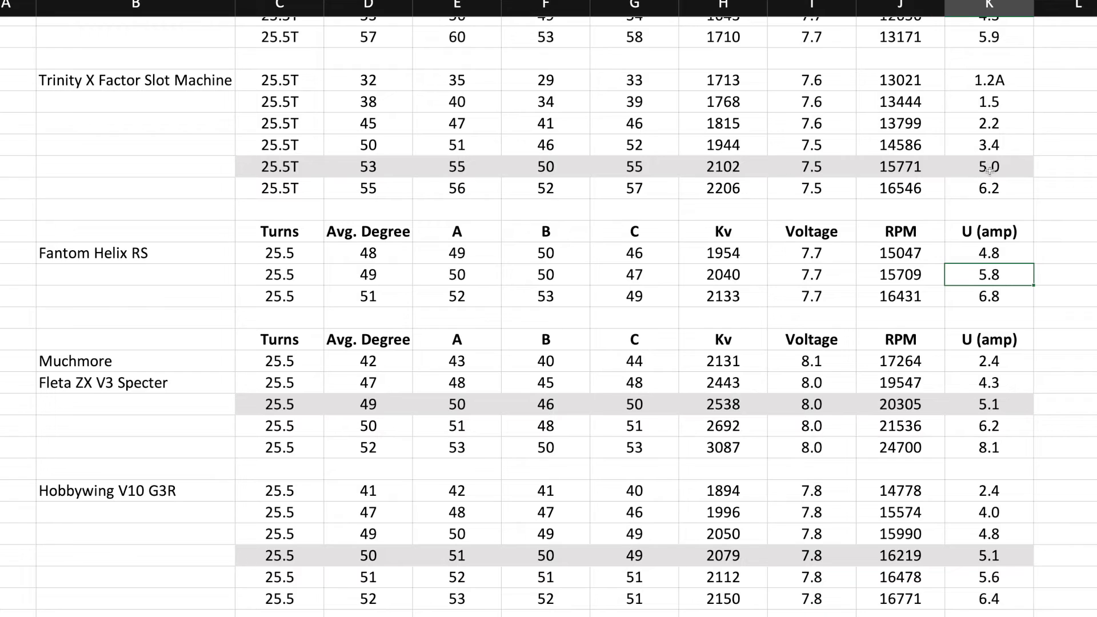
click(722, 167)
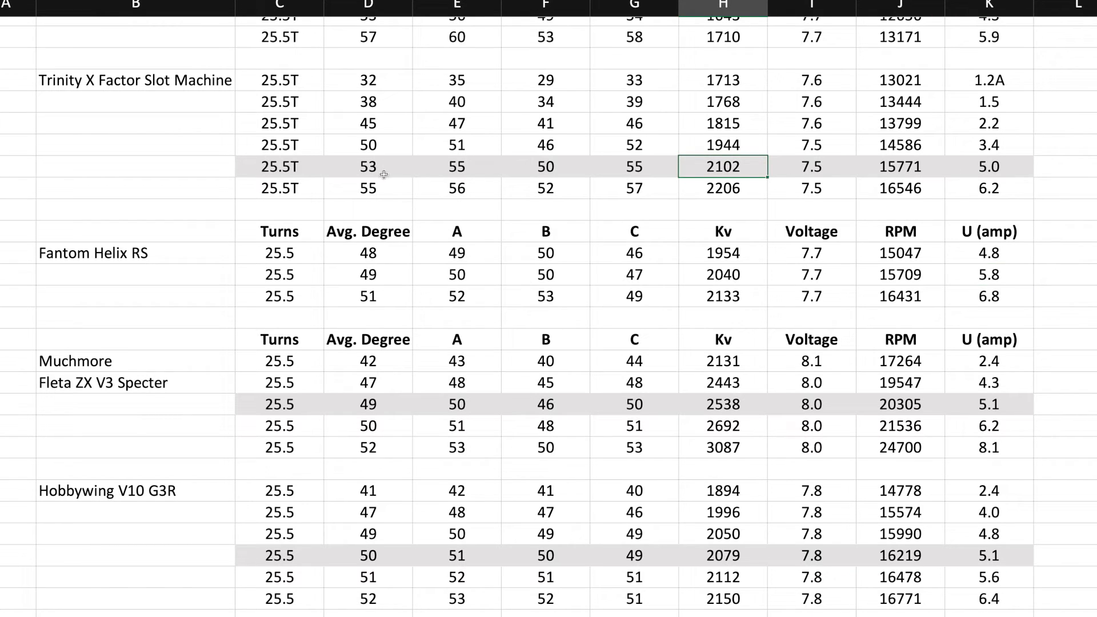
mouse_move(619, 469)
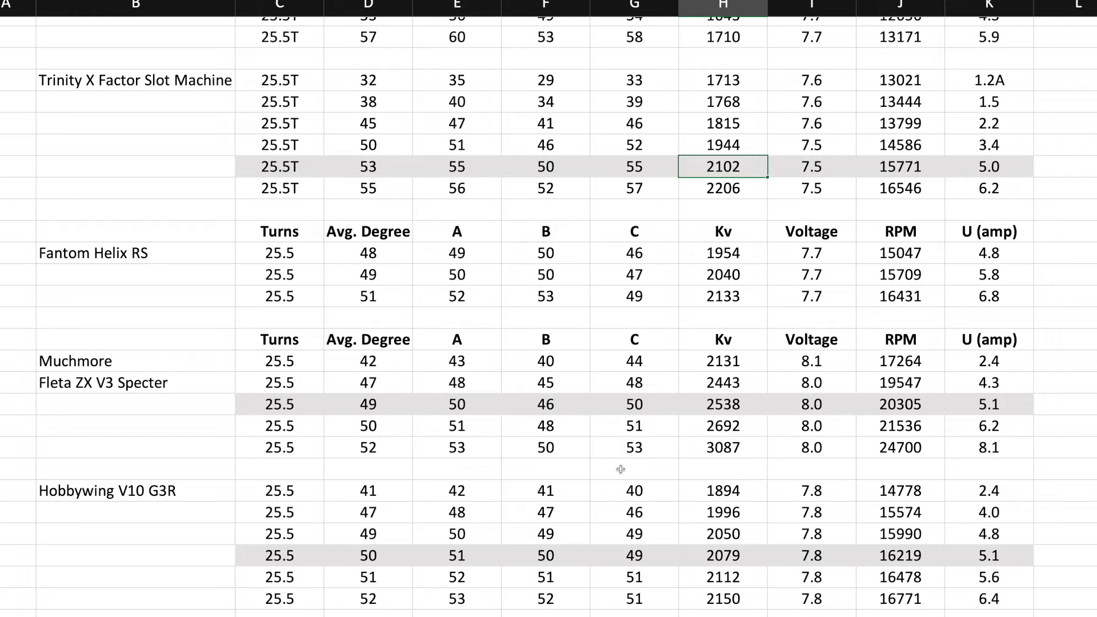
mouse_move(693, 170)
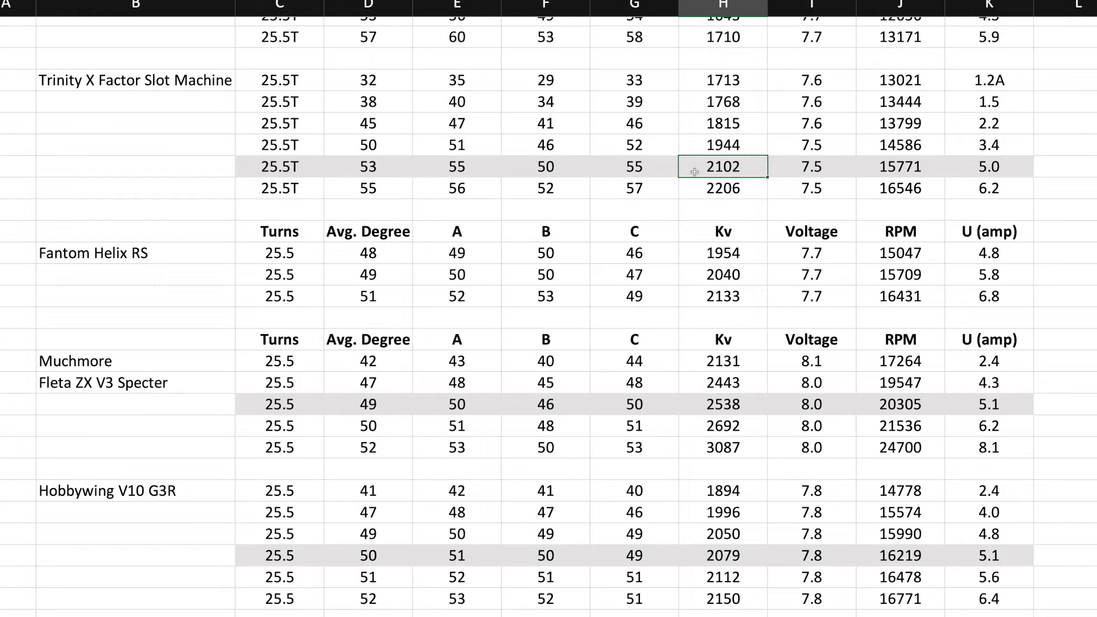
scroll(up, 3)
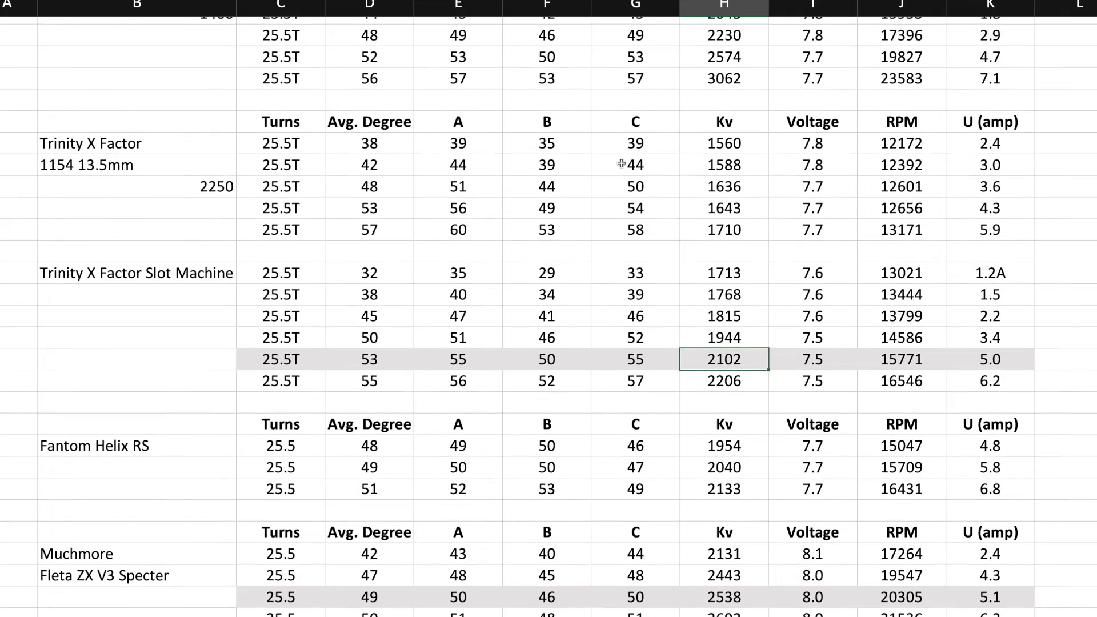
scroll(down, 3)
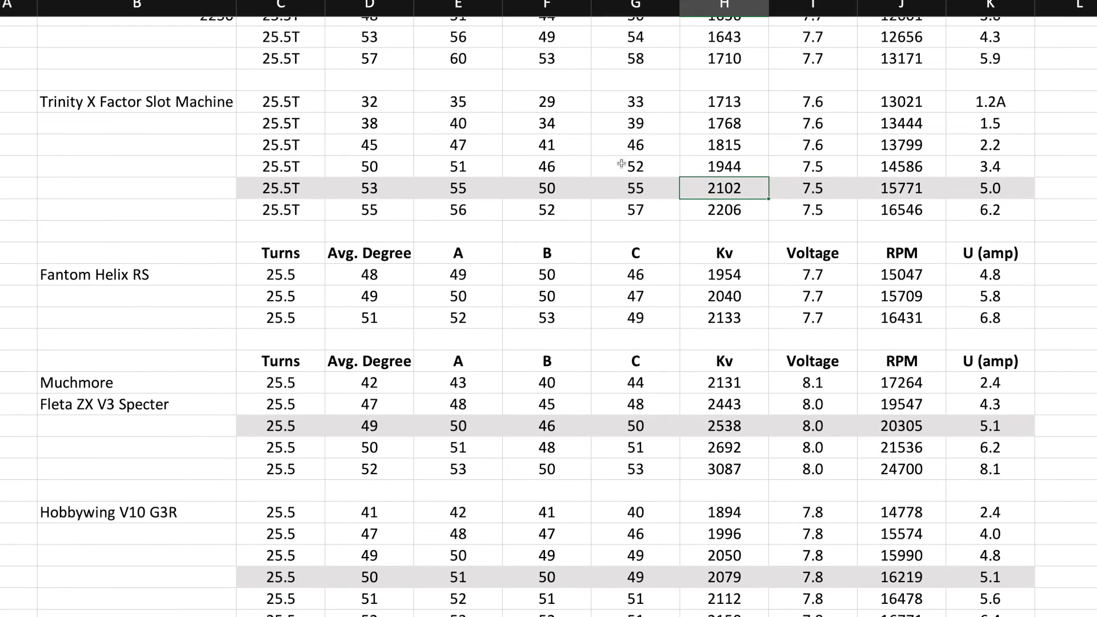
click(137, 102)
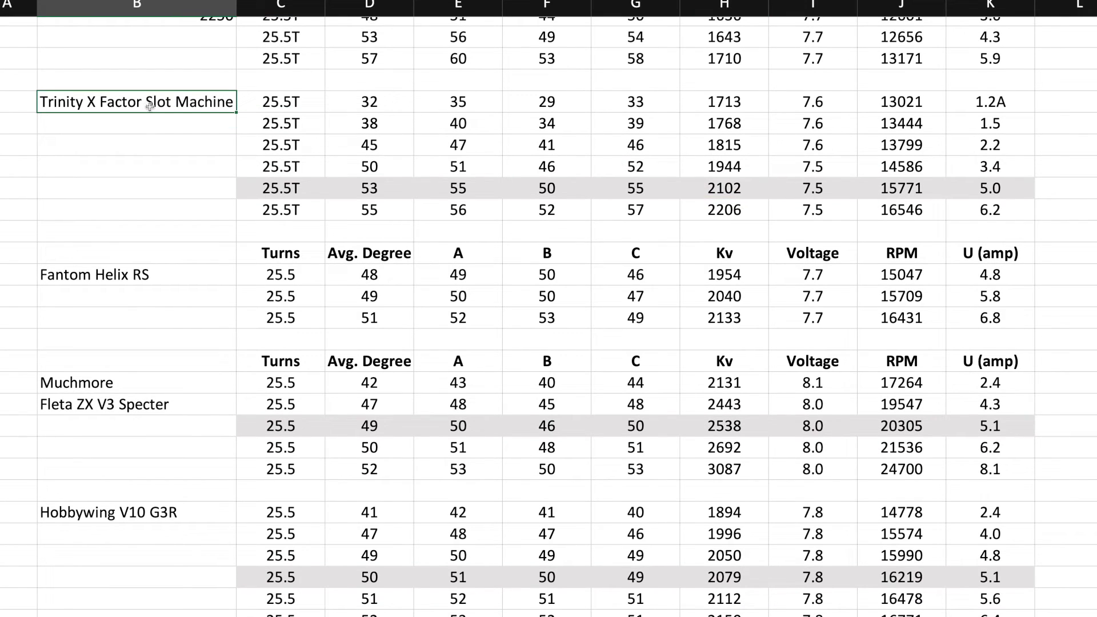
mouse_move(84, 35)
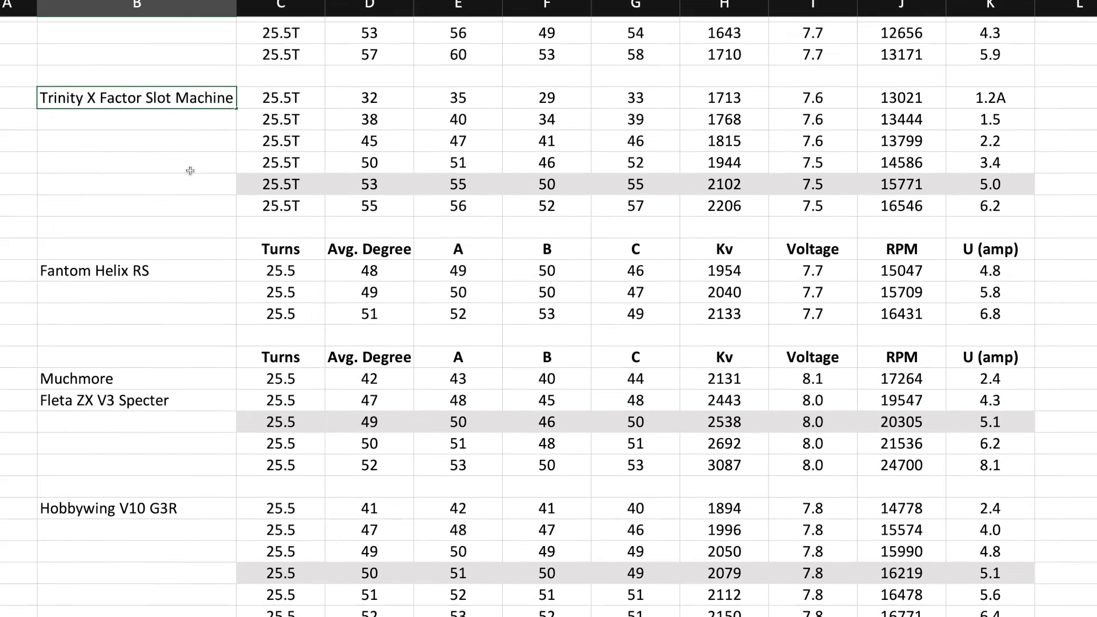
scroll(down, 3)
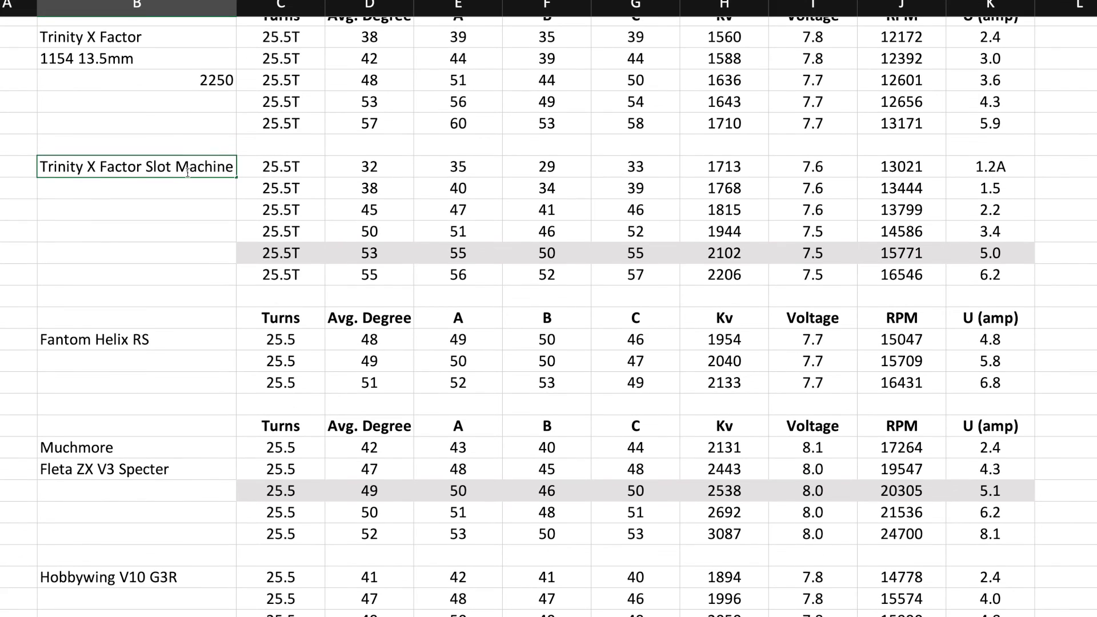
click(135, 274)
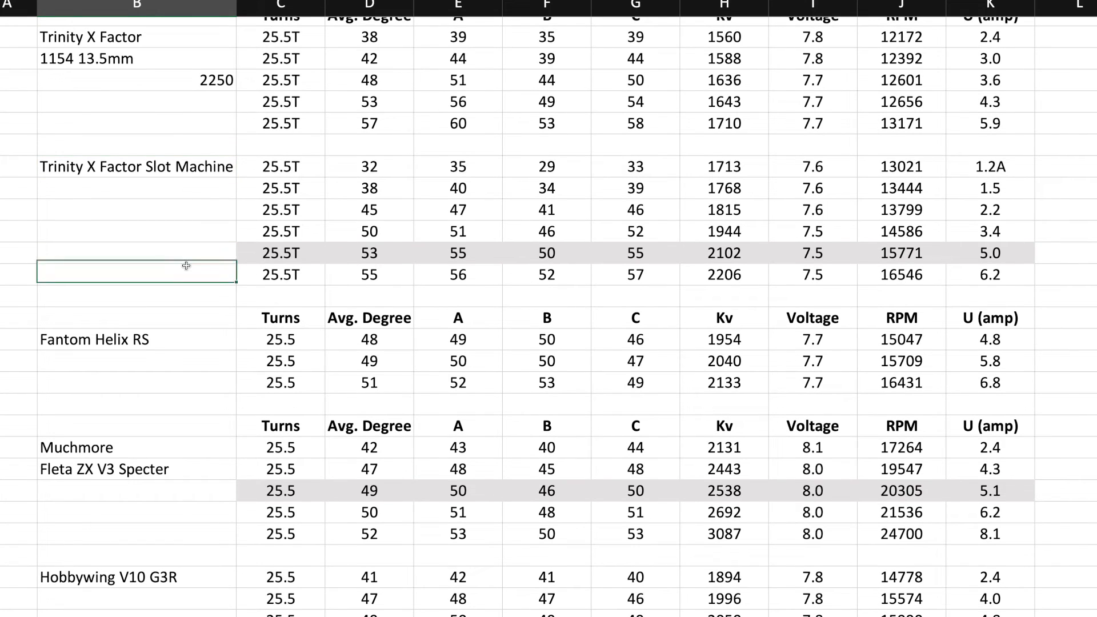
mouse_move(493, 314)
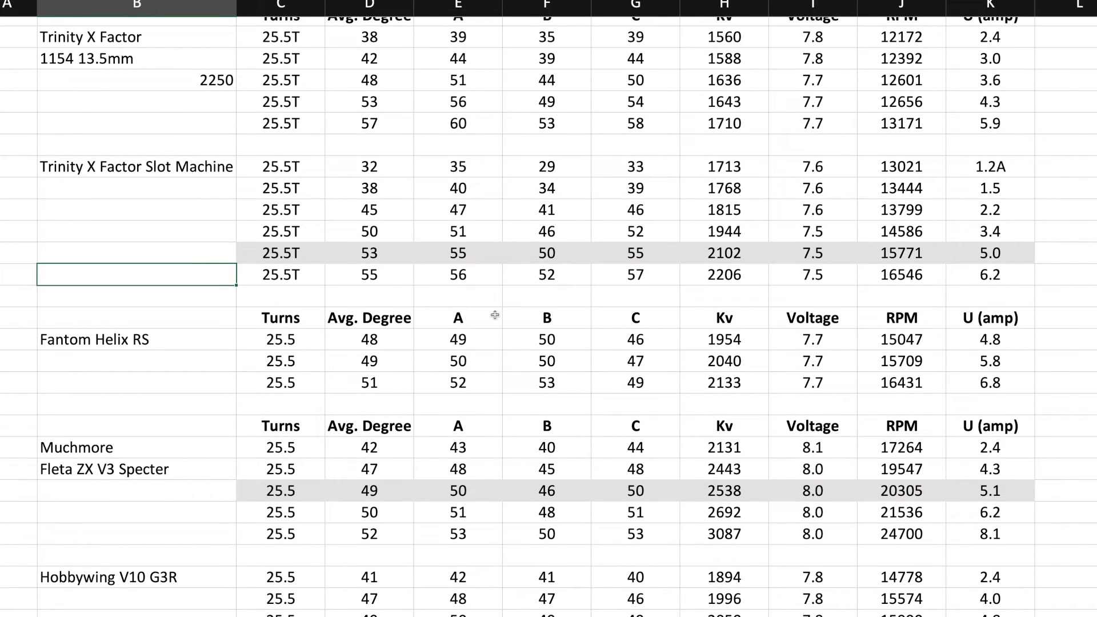
mouse_move(514, 315)
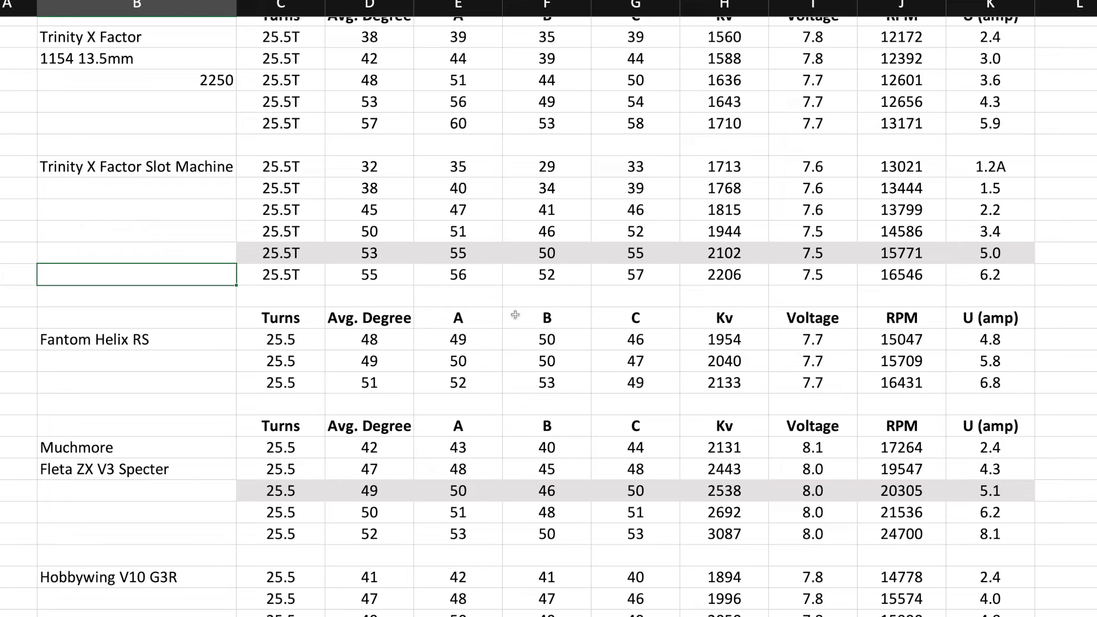
scroll(down, 3)
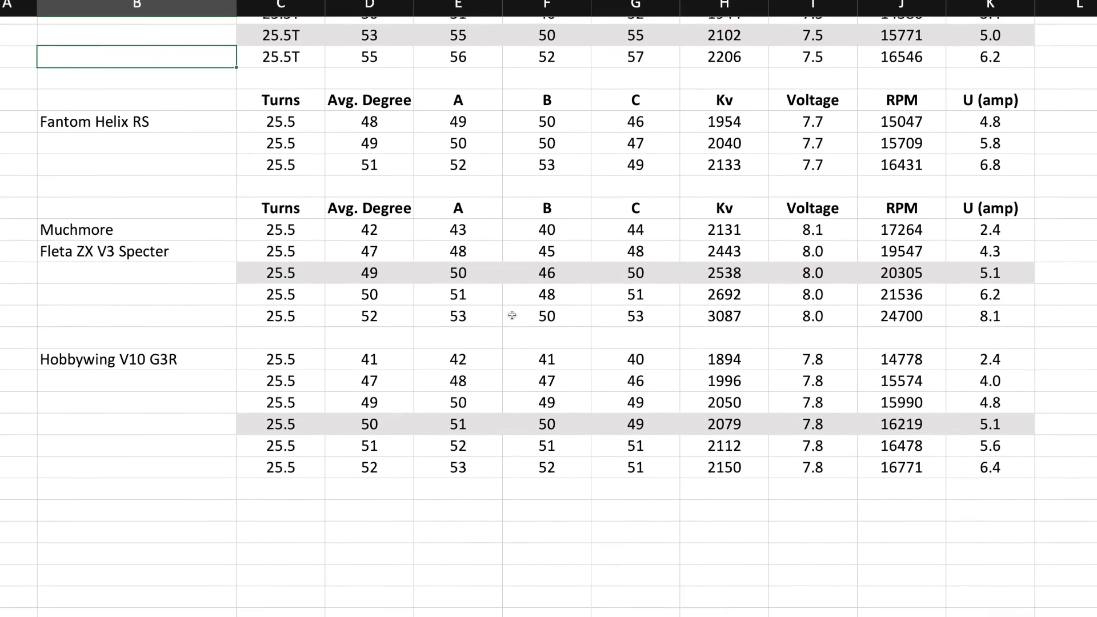
scroll(down, 3)
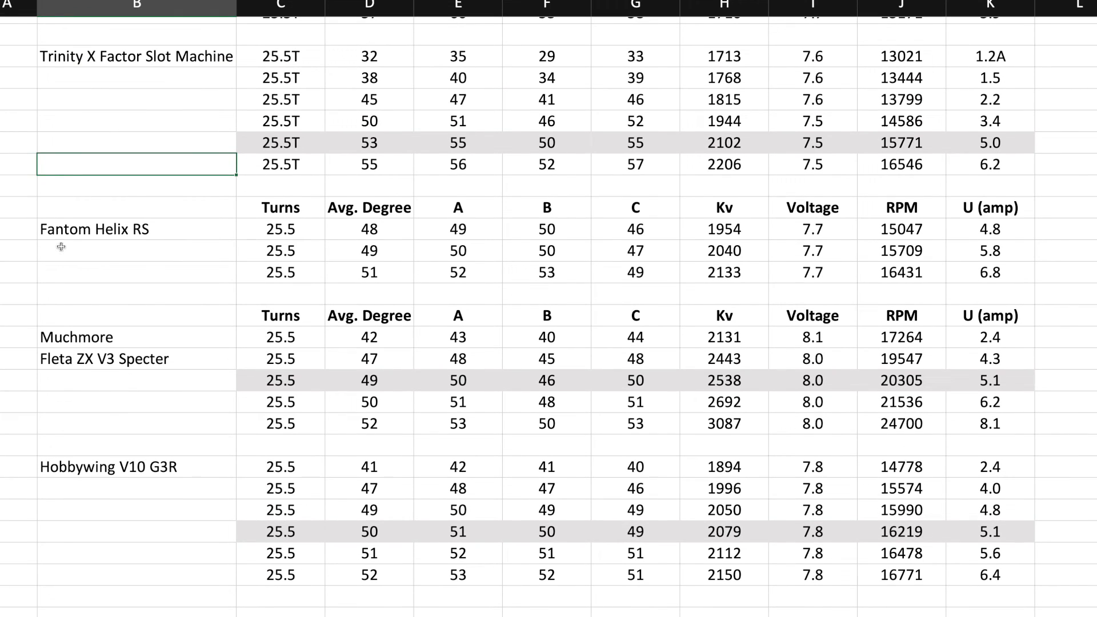
mouse_move(128, 262)
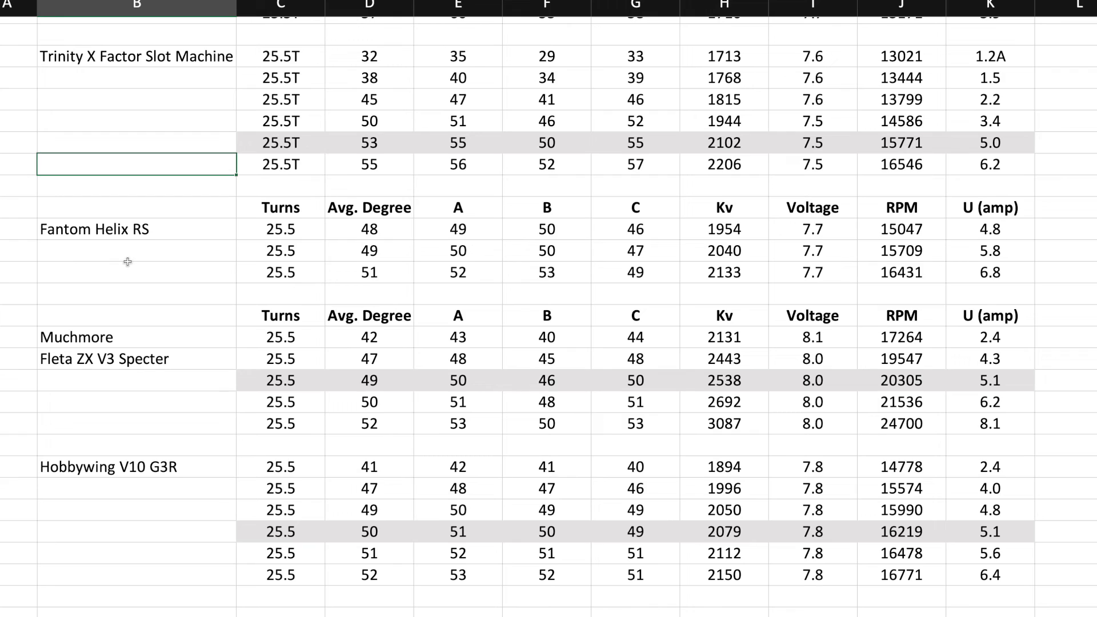